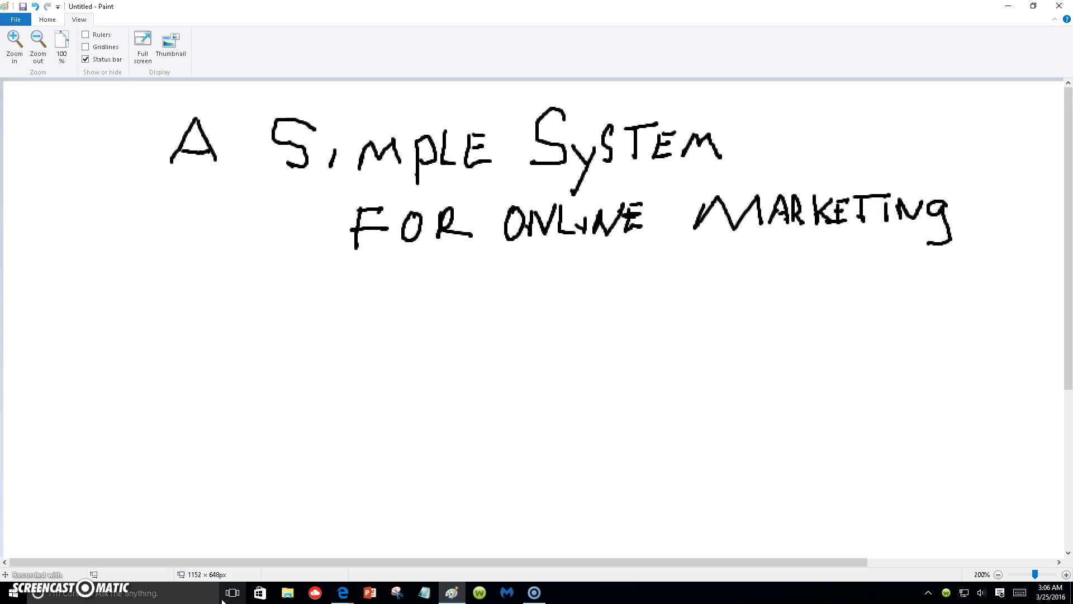
mouse_move(221, 599)
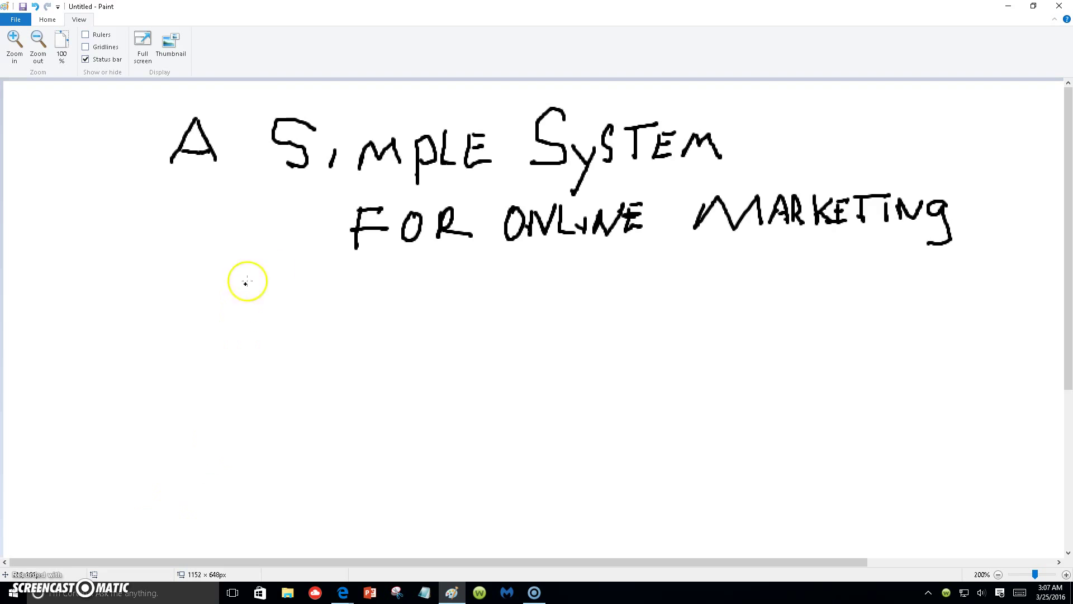
mouse_move(603, 230)
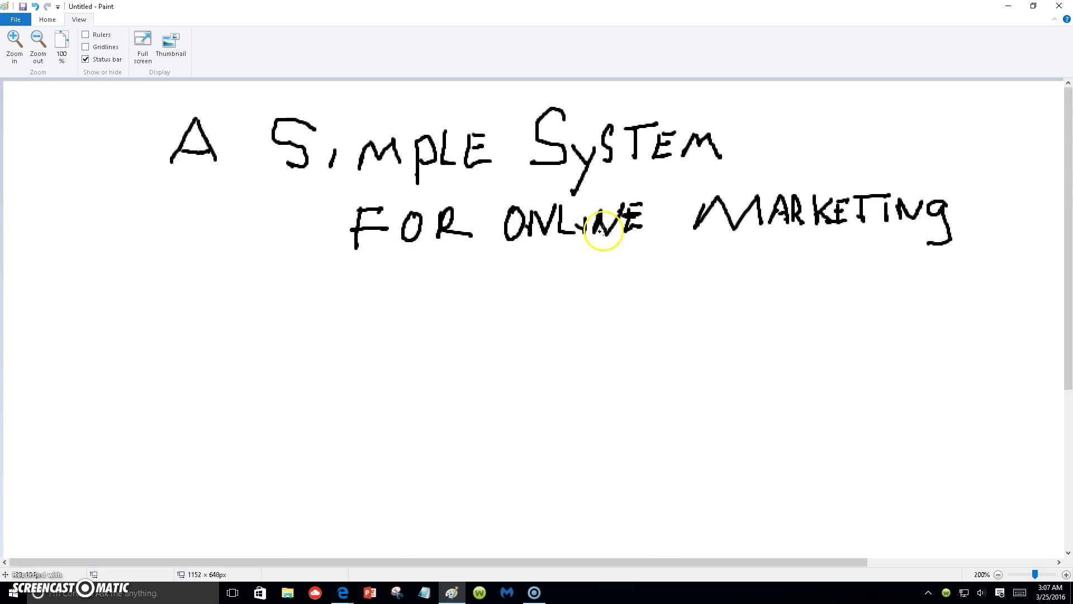
mouse_move(83, 380)
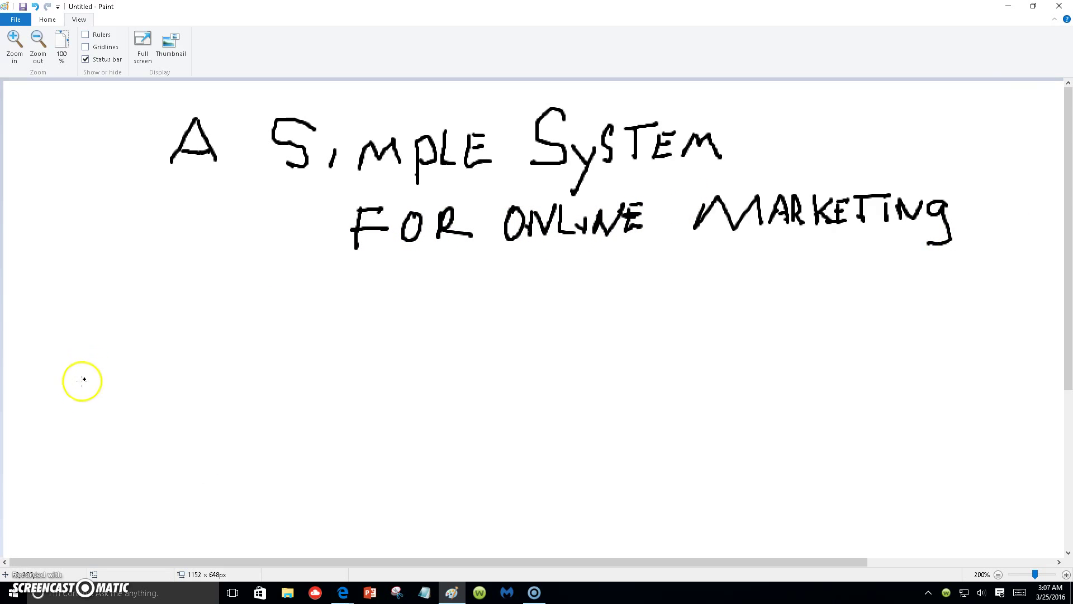
mouse_move(62, 328)
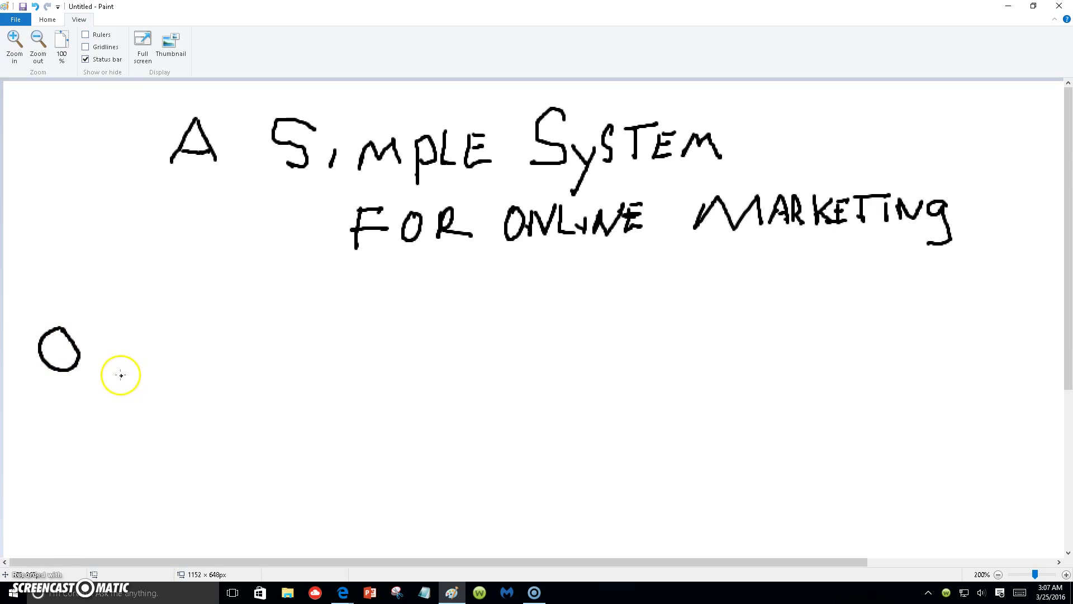
mouse_move(101, 411)
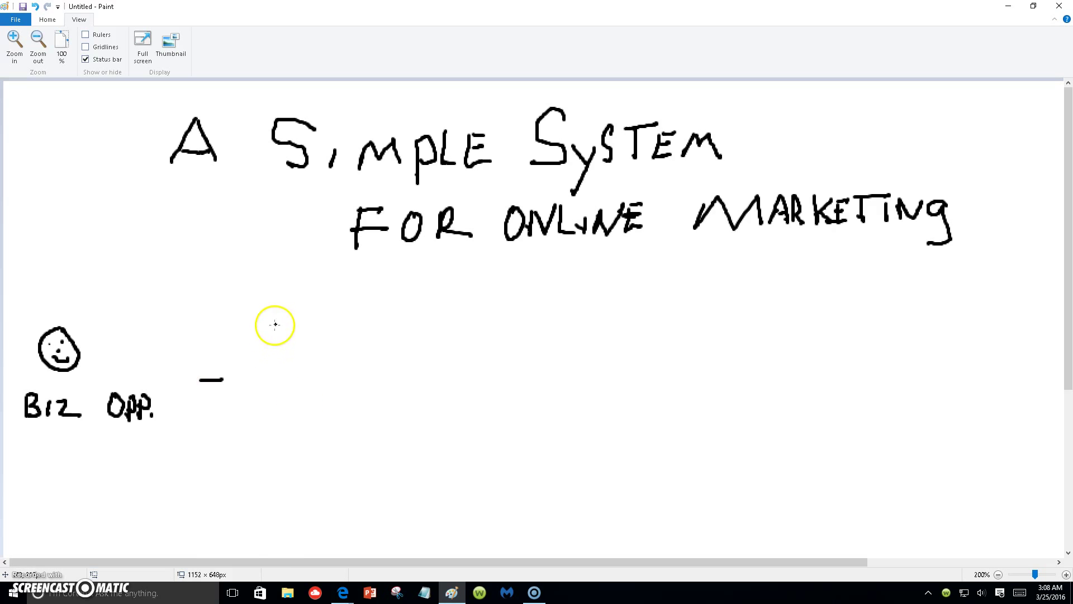
mouse_move(262, 338)
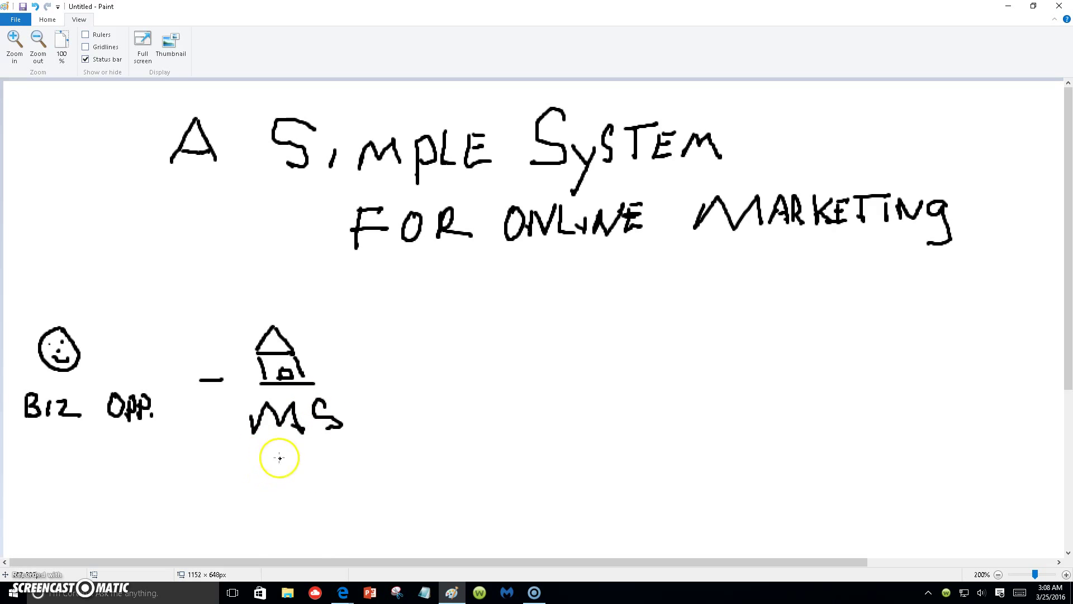
mouse_move(235, 485)
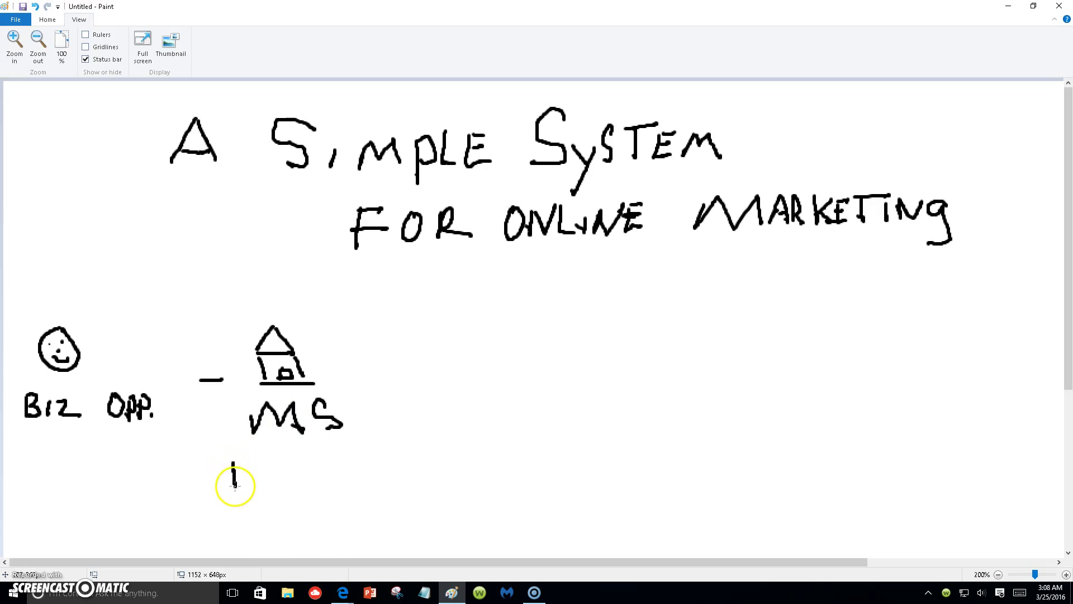
Hand-write the letters PLS beneath the MS label under the house
drag(236, 465, 246, 479)
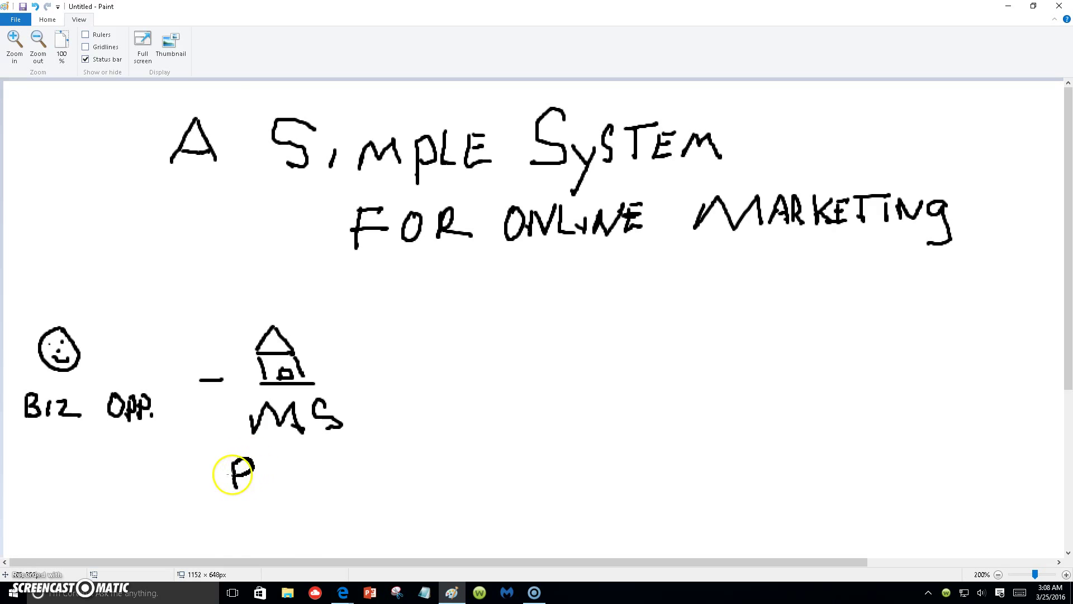
drag(232, 466, 280, 479)
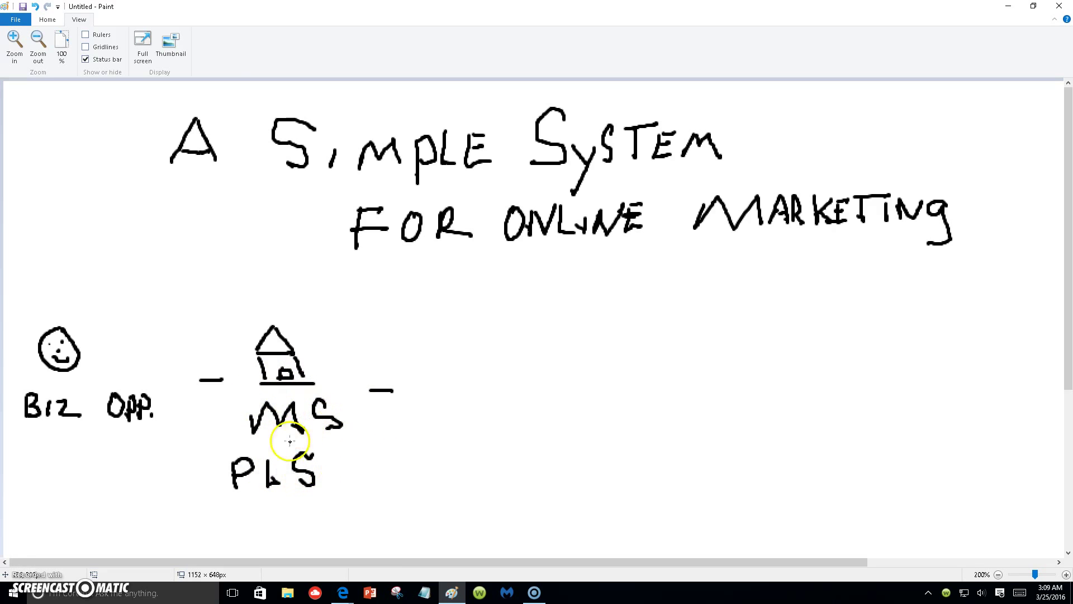
mouse_move(307, 450)
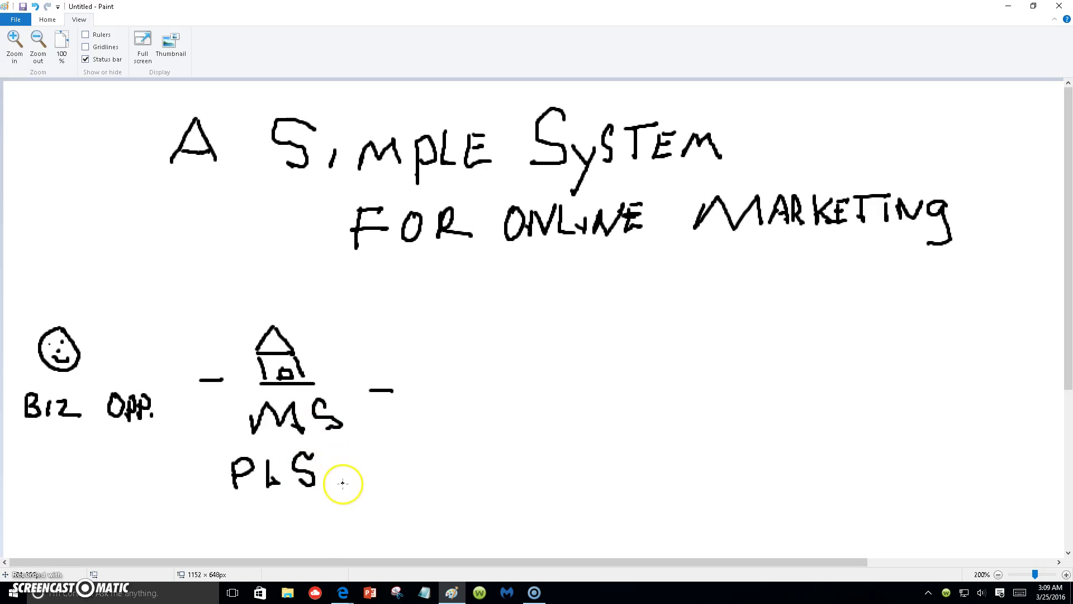
mouse_move(350, 512)
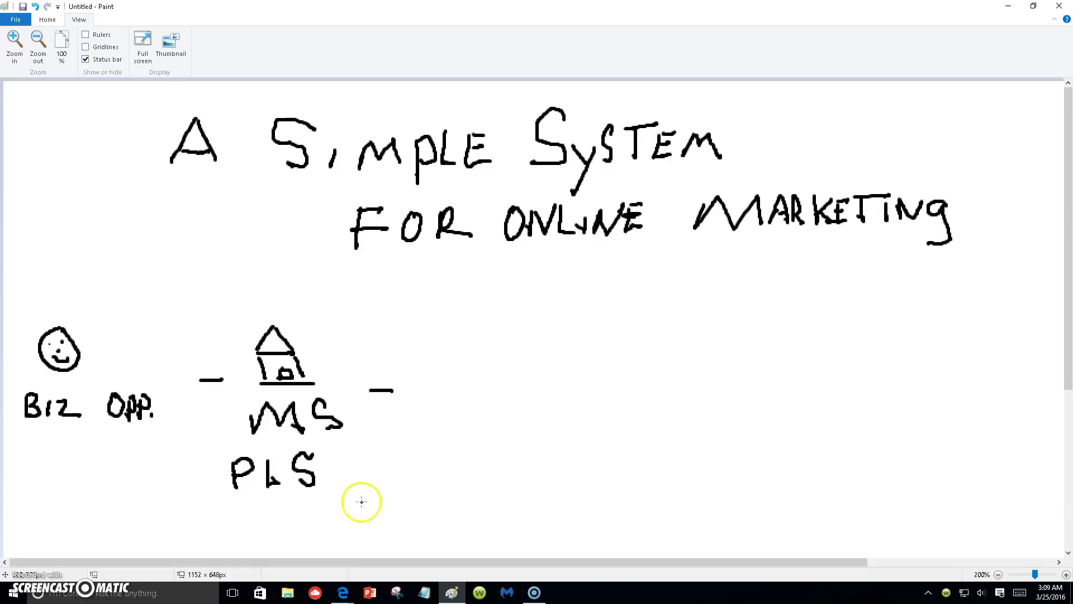
mouse_move(447, 516)
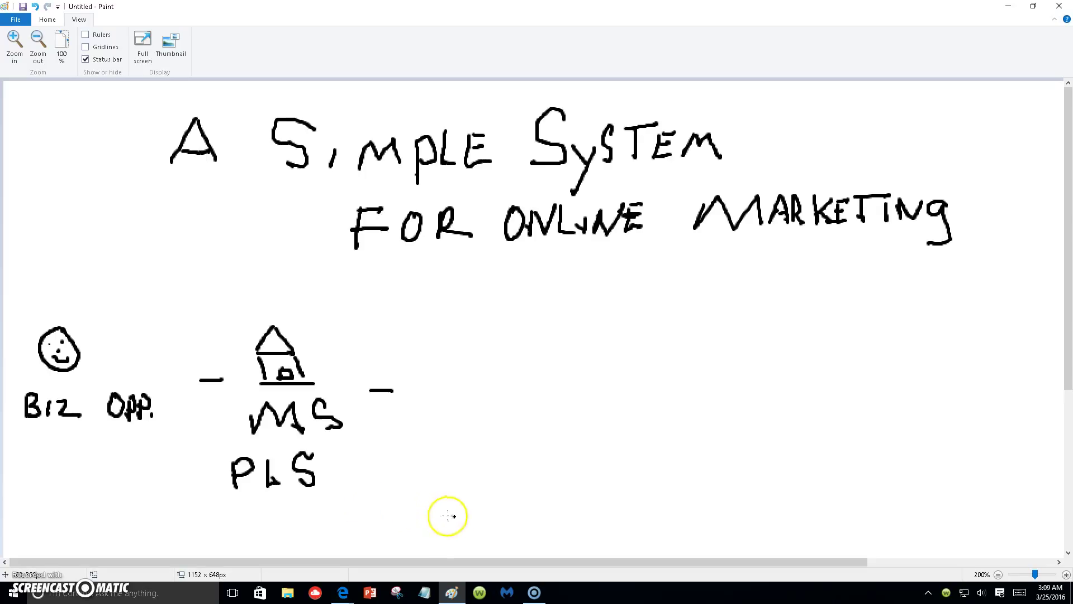
mouse_move(449, 518)
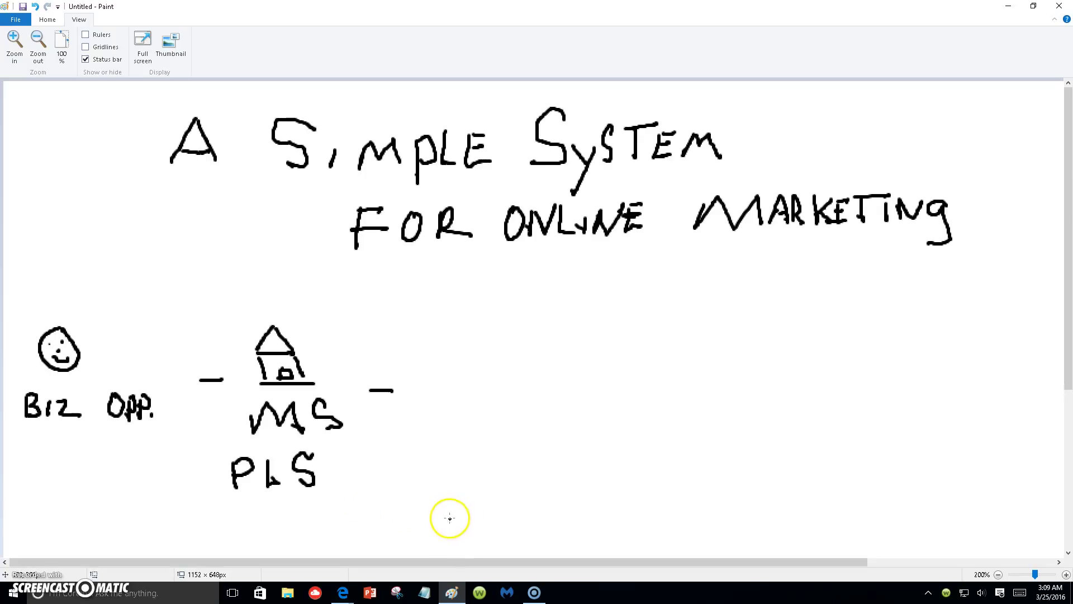
mouse_move(443, 514)
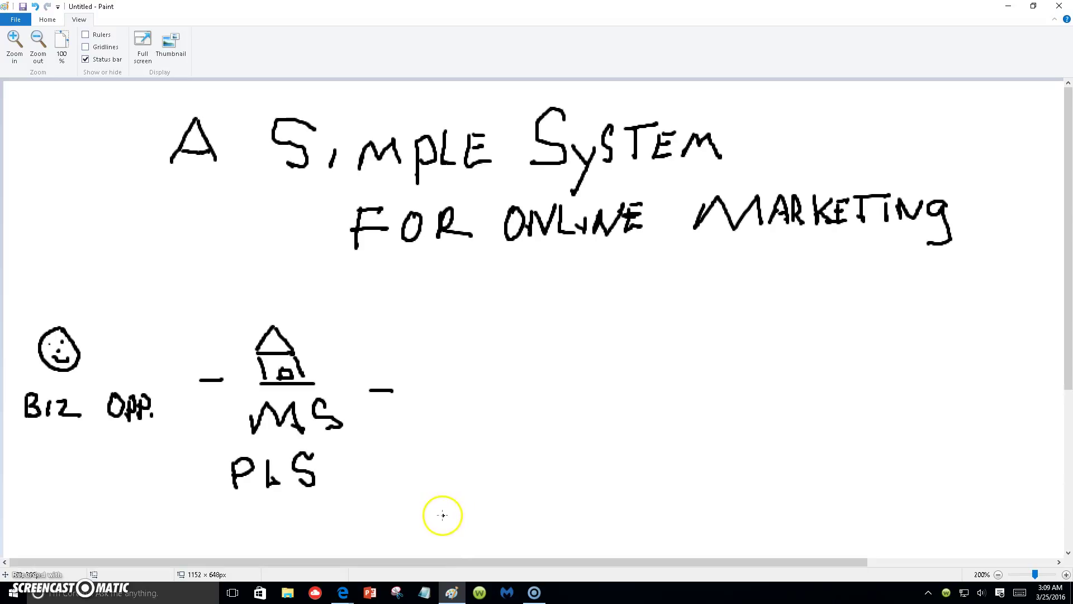
mouse_move(445, 510)
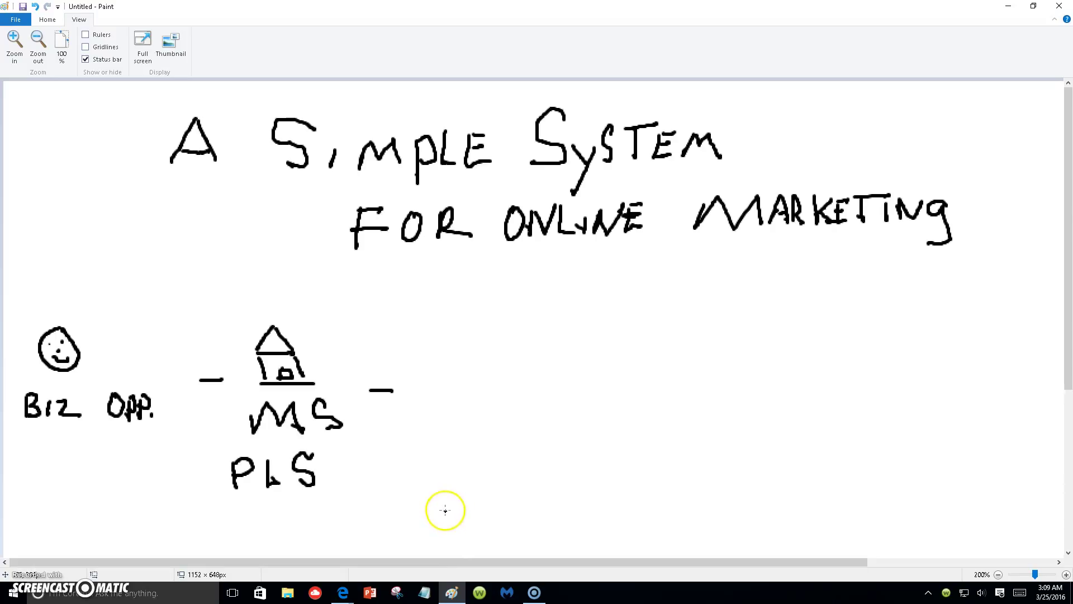
mouse_move(440, 514)
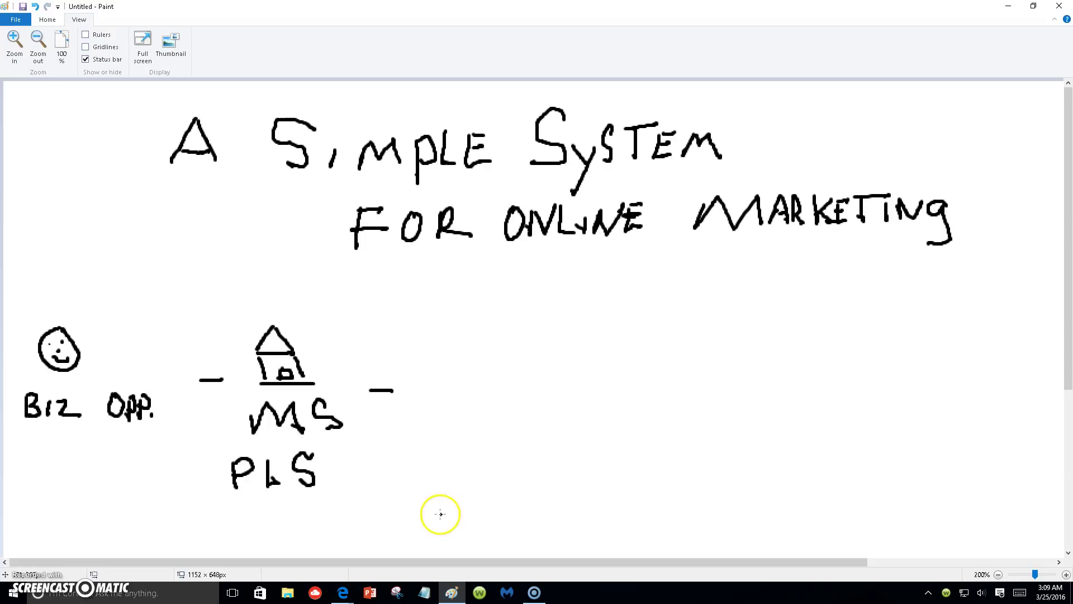
mouse_move(435, 518)
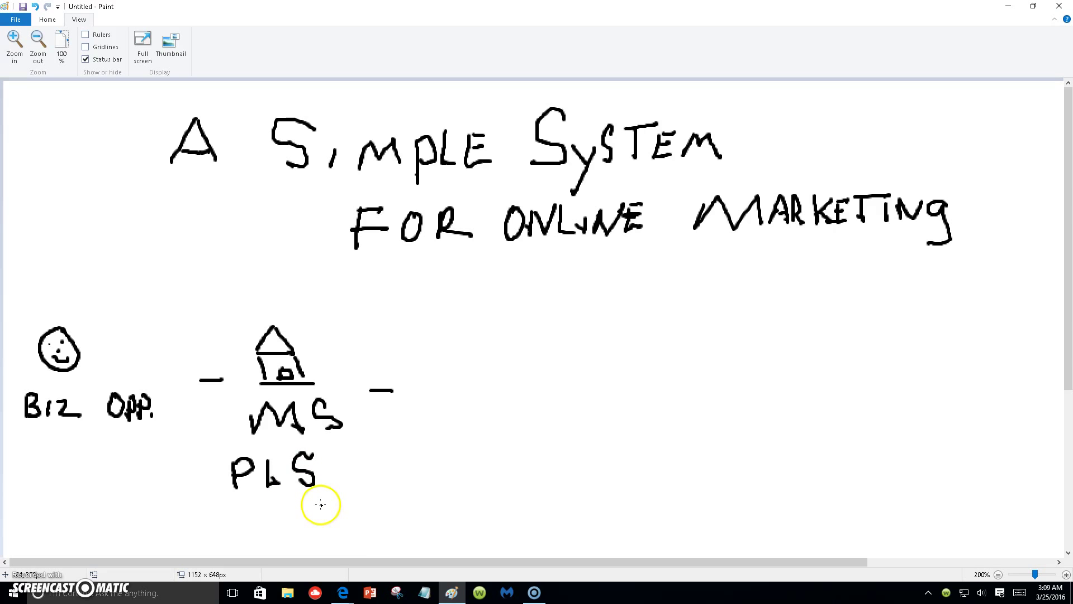
mouse_move(290, 512)
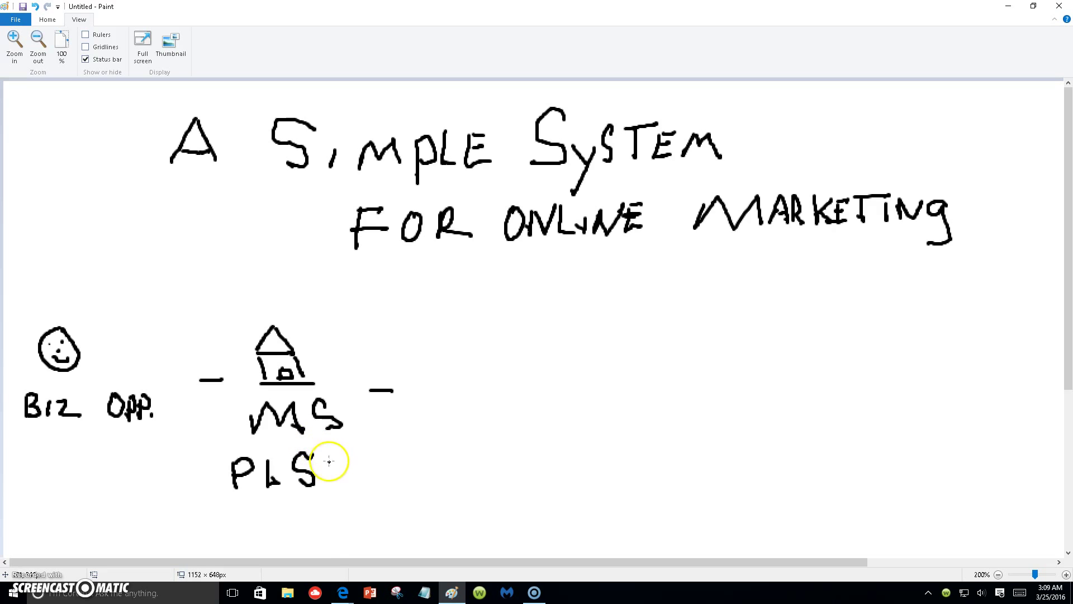
mouse_move(290, 507)
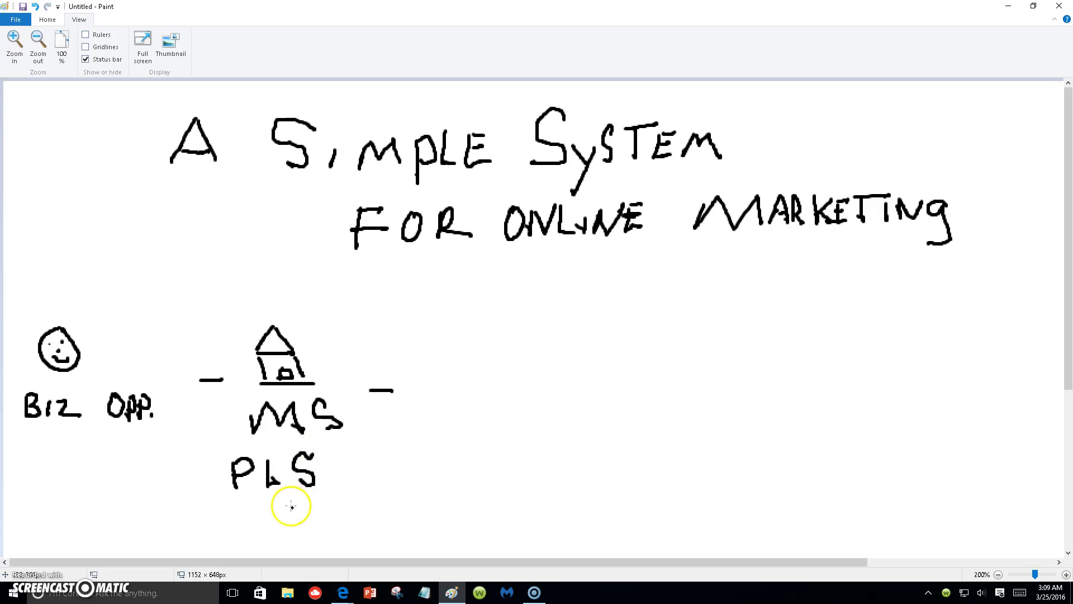
mouse_move(299, 513)
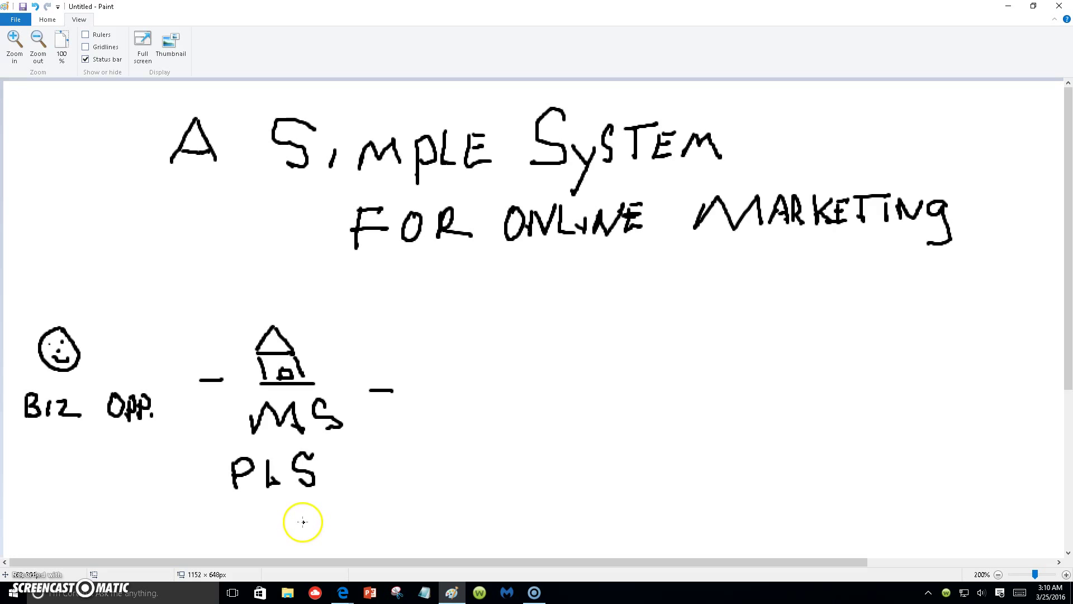
mouse_move(333, 510)
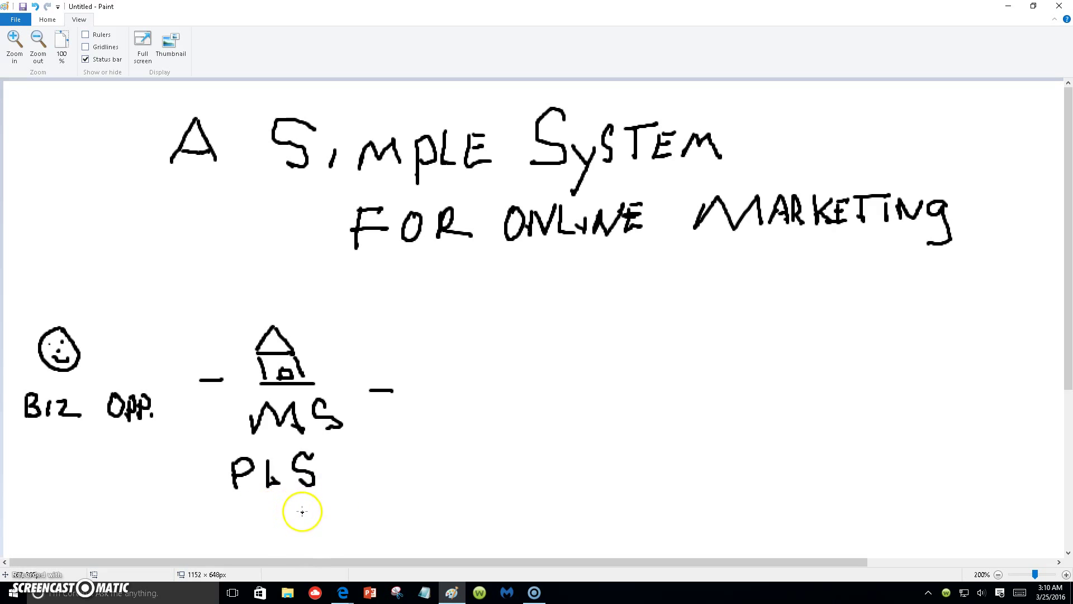
mouse_move(320, 507)
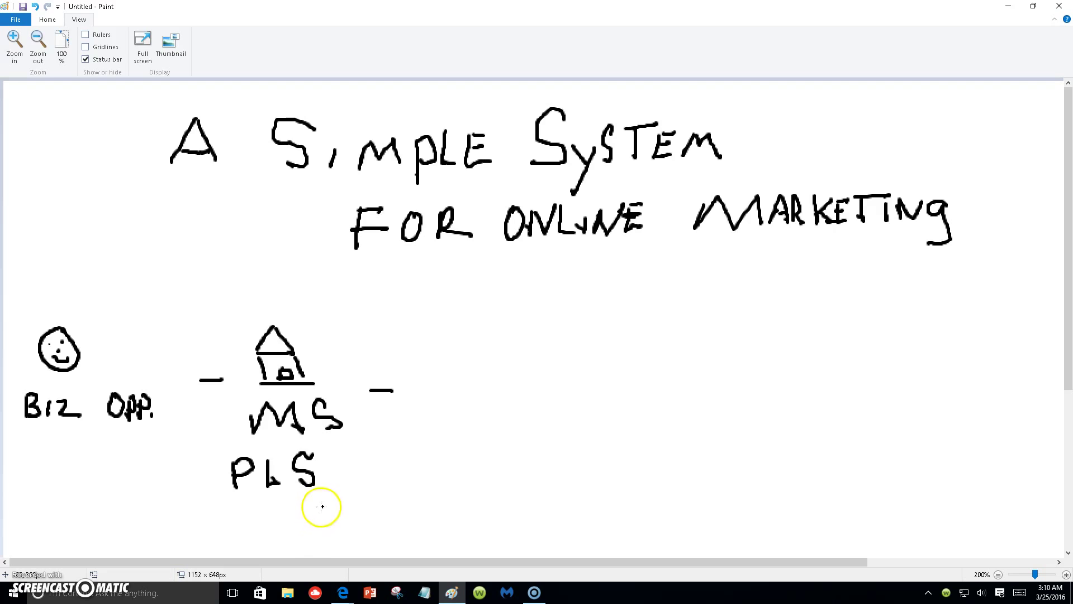
mouse_move(334, 509)
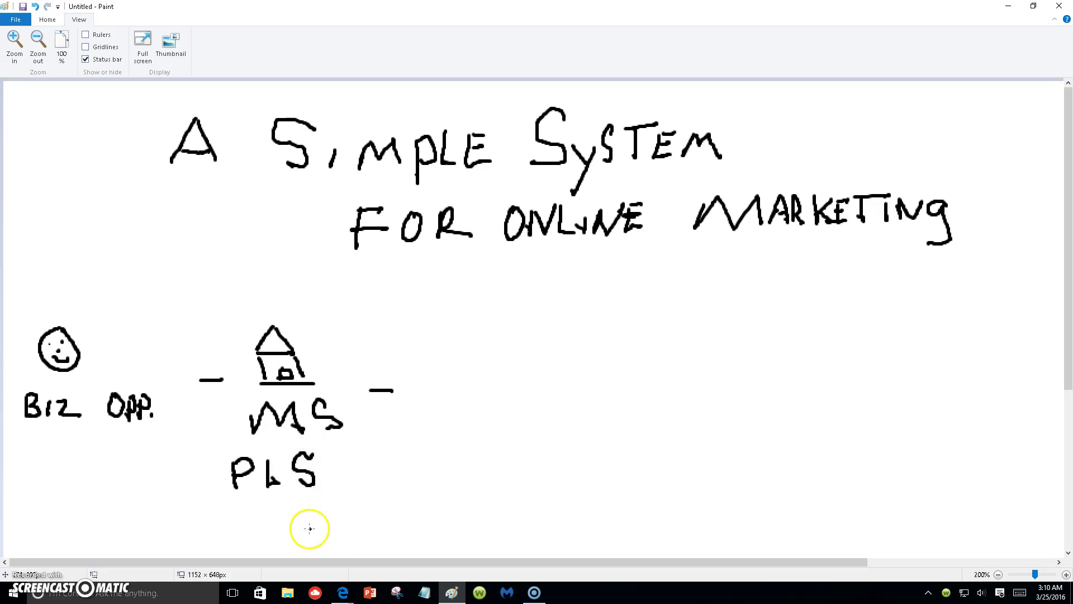
mouse_move(287, 529)
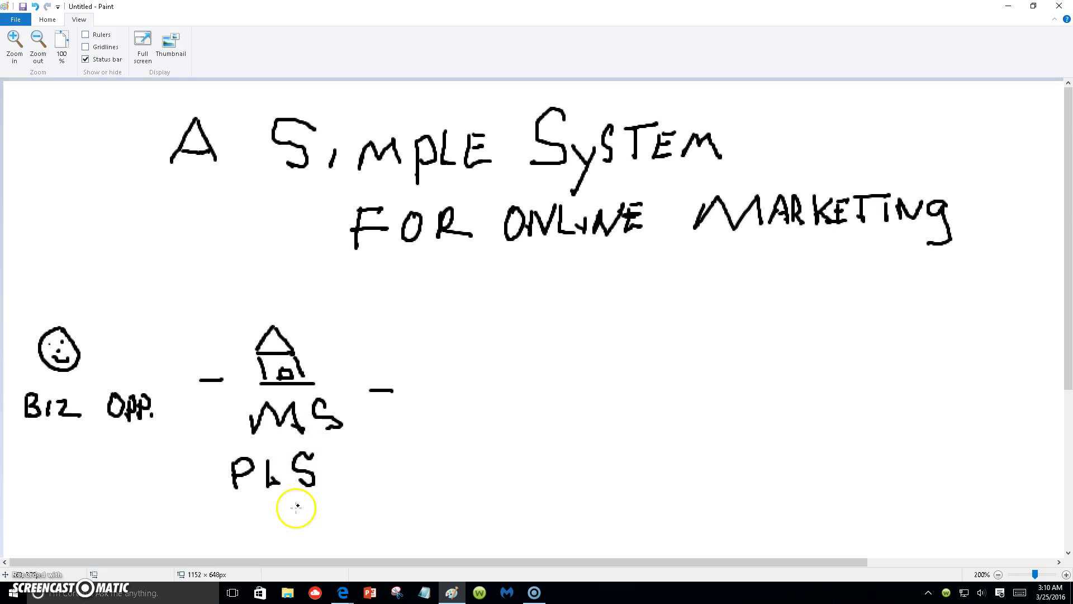
mouse_move(290, 517)
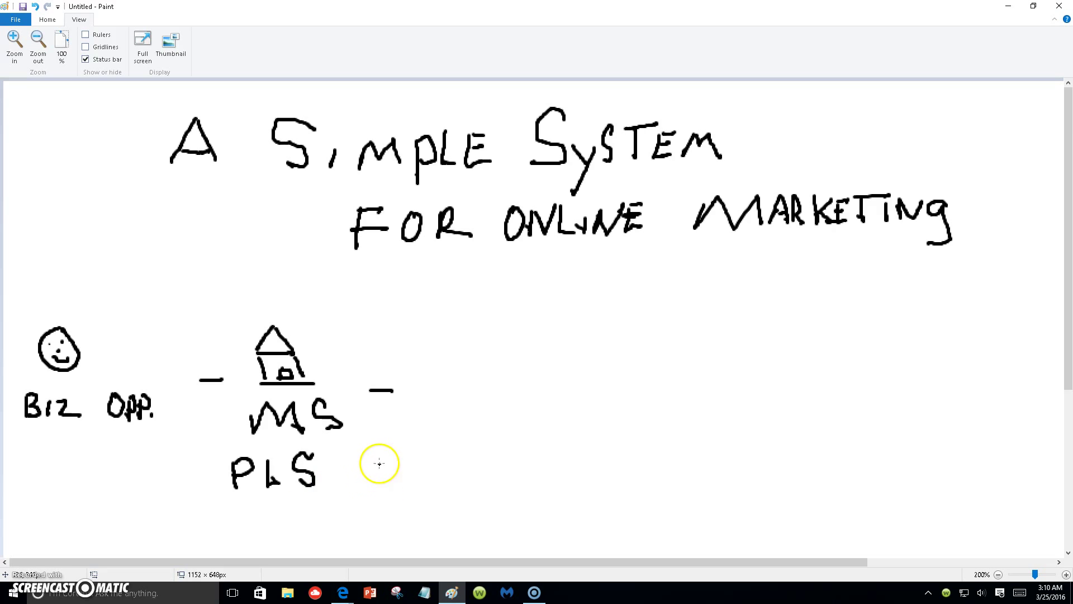
mouse_move(351, 456)
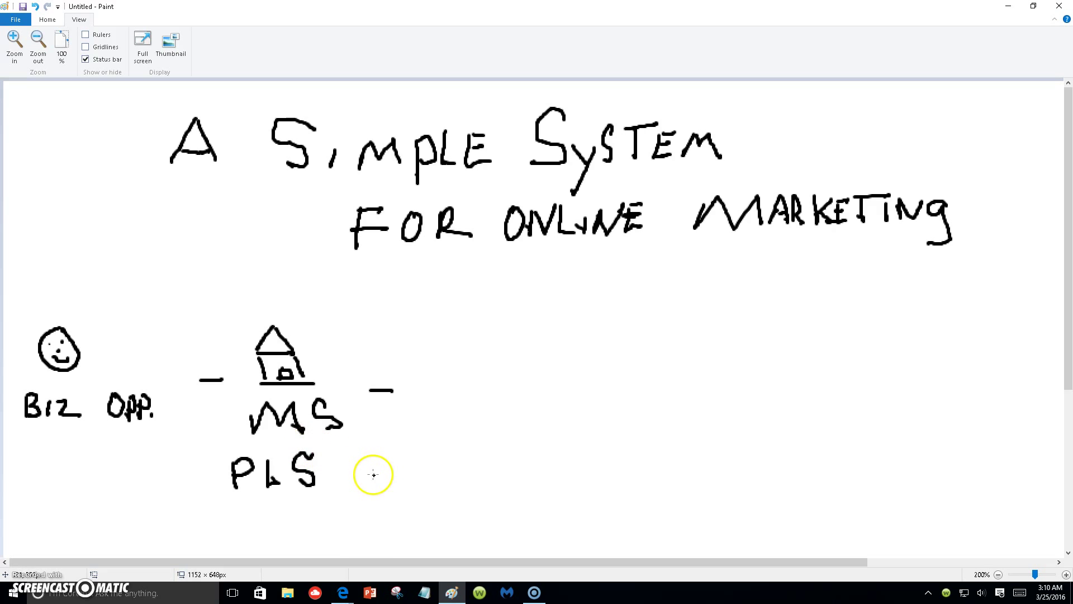
mouse_move(374, 477)
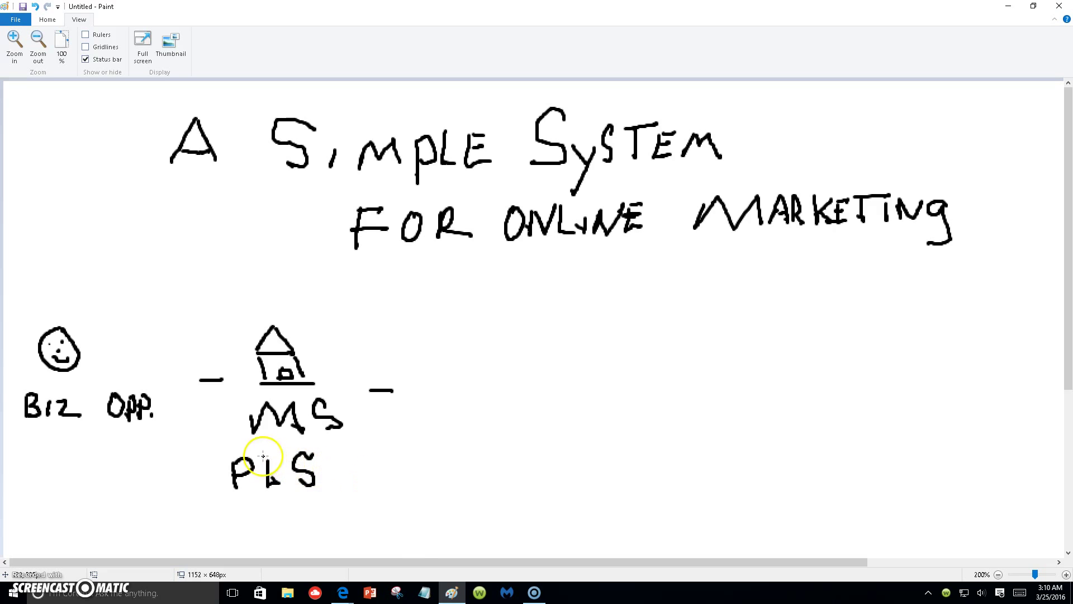
mouse_move(533, 368)
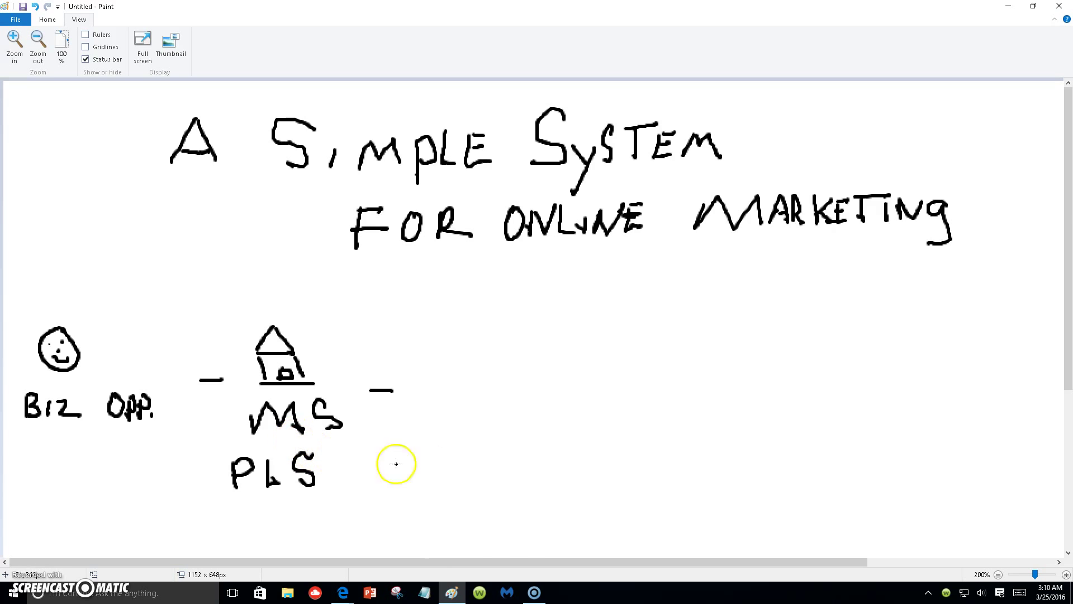
mouse_move(452, 339)
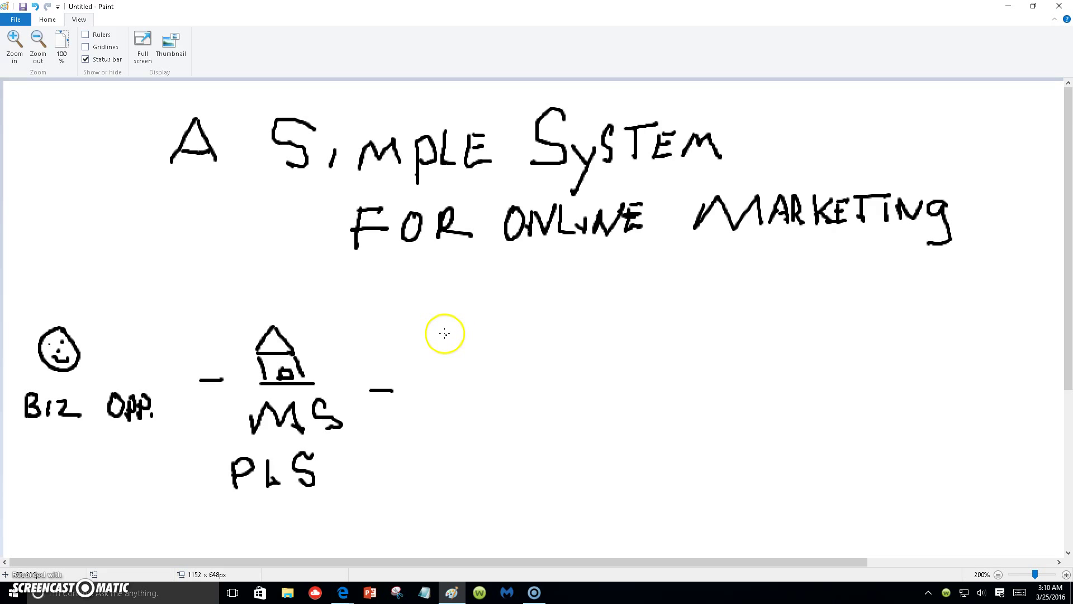
Hand-letter the word SOLO just beyond the second dash beside the house
drag(444, 326, 428, 356)
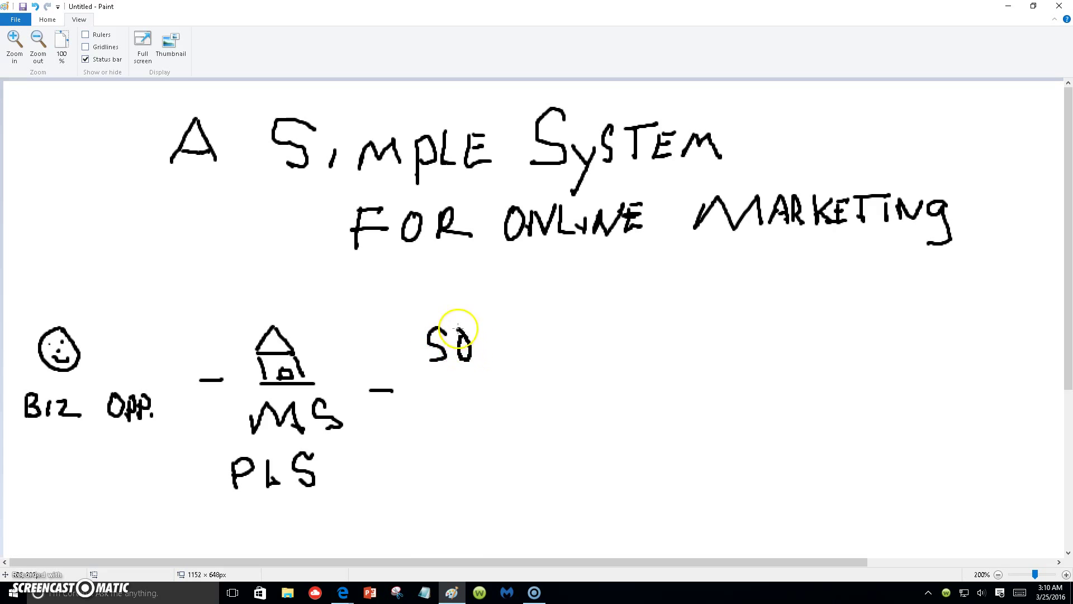
drag(479, 342, 510, 359)
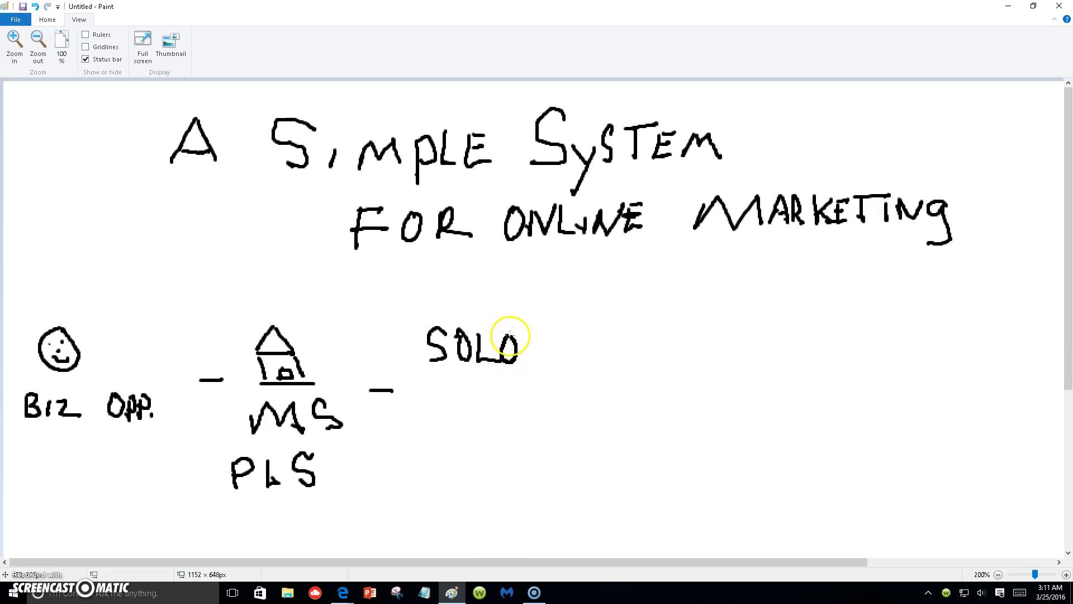
mouse_move(325, 442)
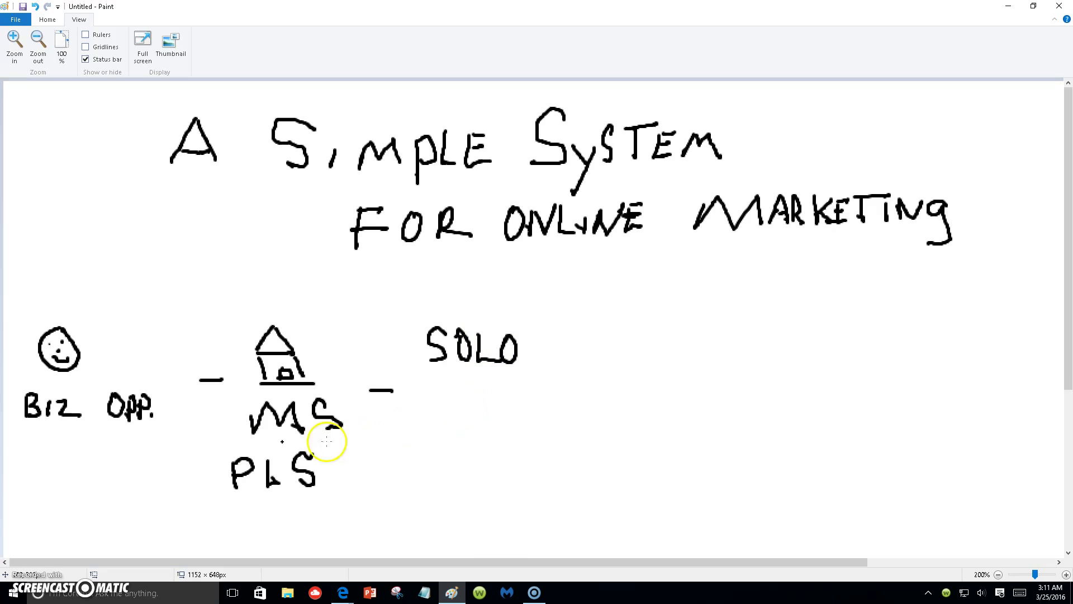
mouse_move(553, 331)
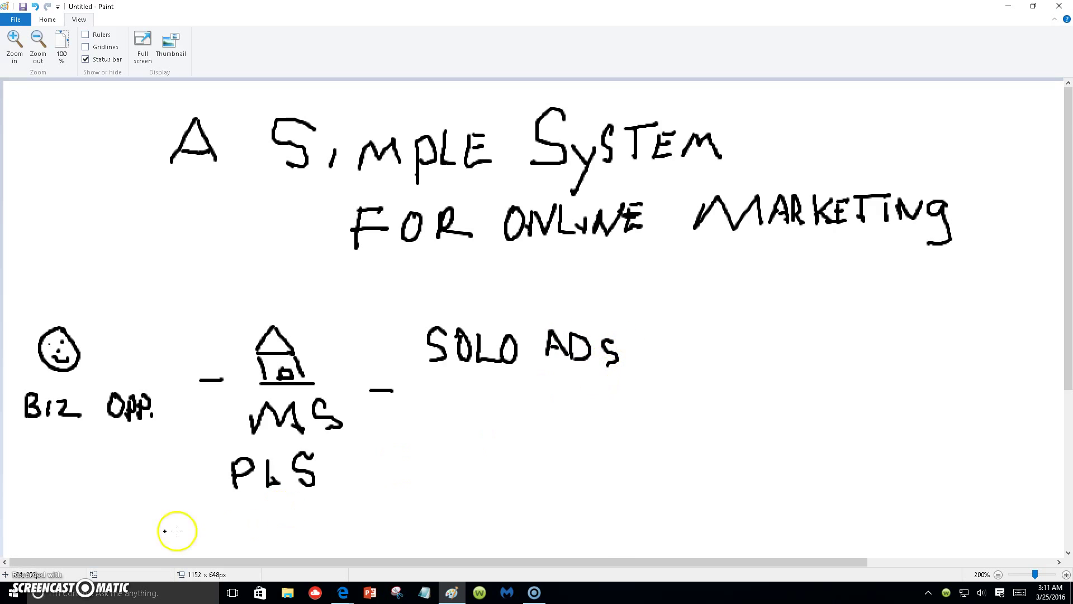
mouse_move(55, 430)
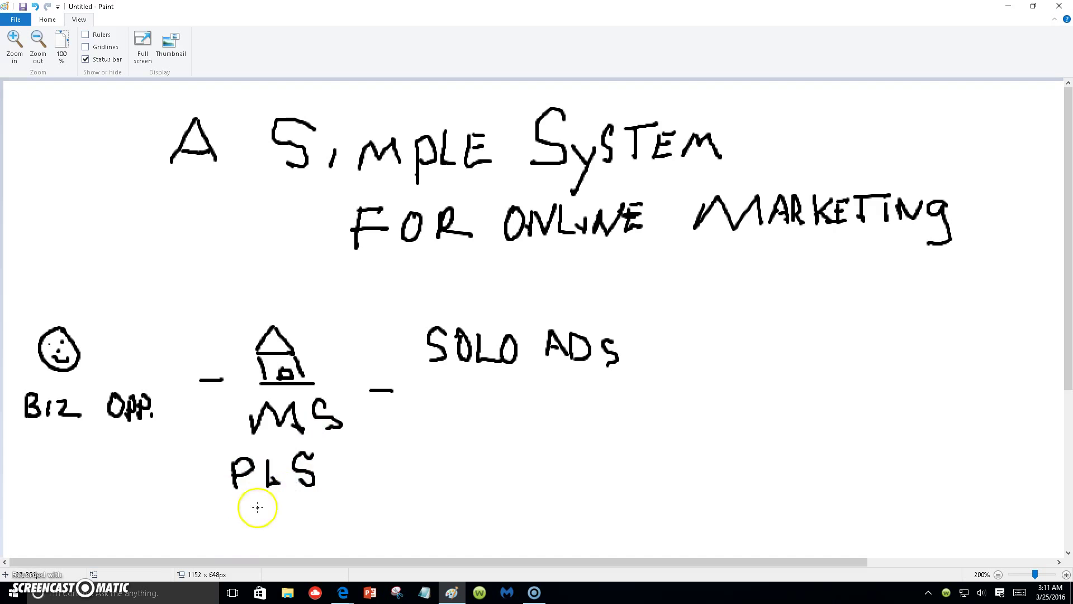
mouse_move(288, 509)
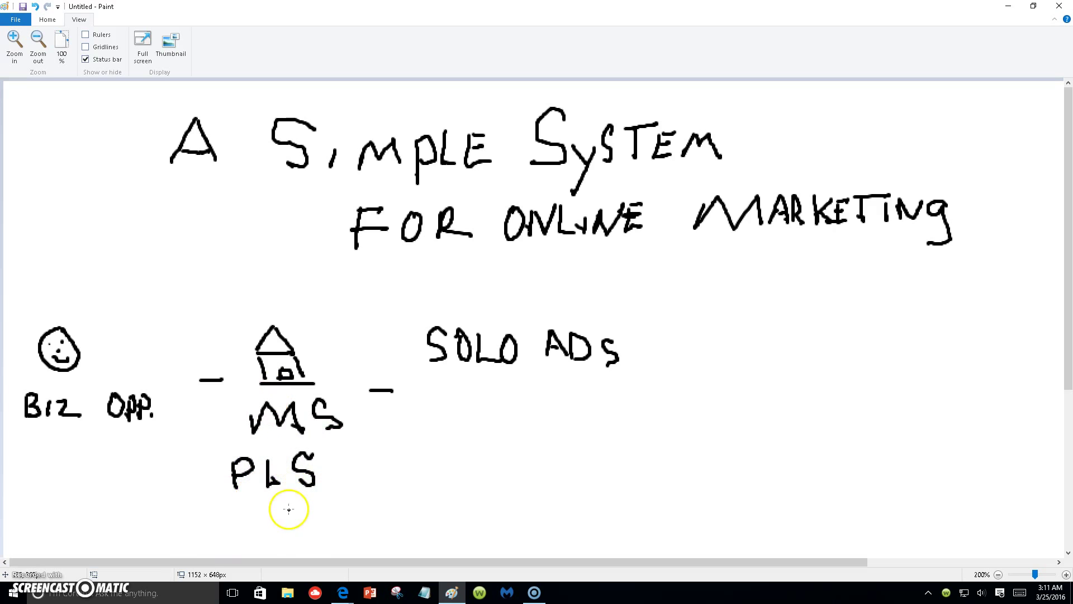
mouse_move(332, 516)
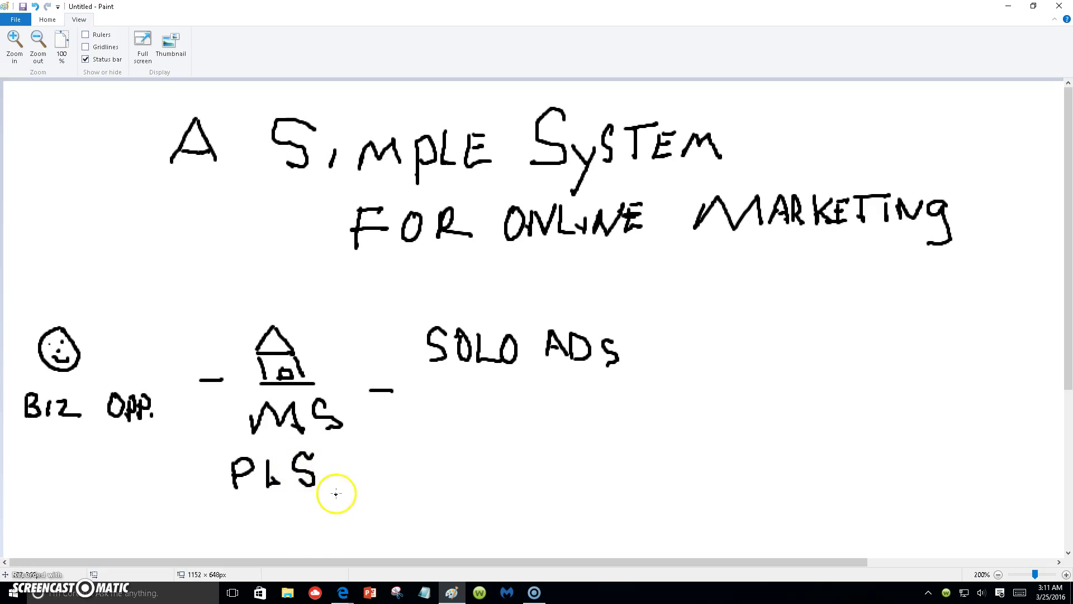
mouse_move(257, 519)
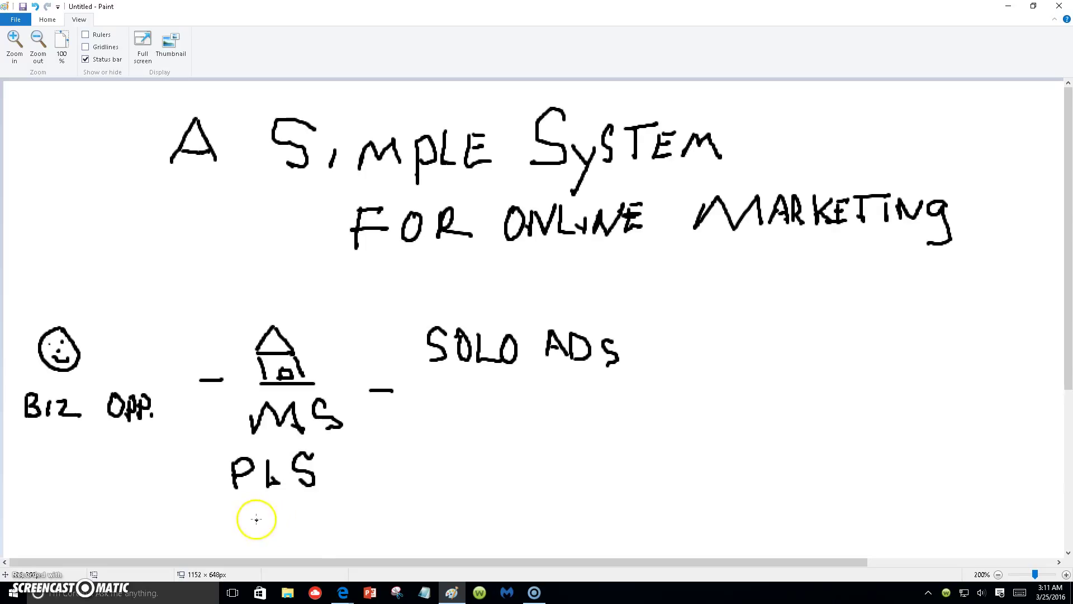
mouse_move(277, 524)
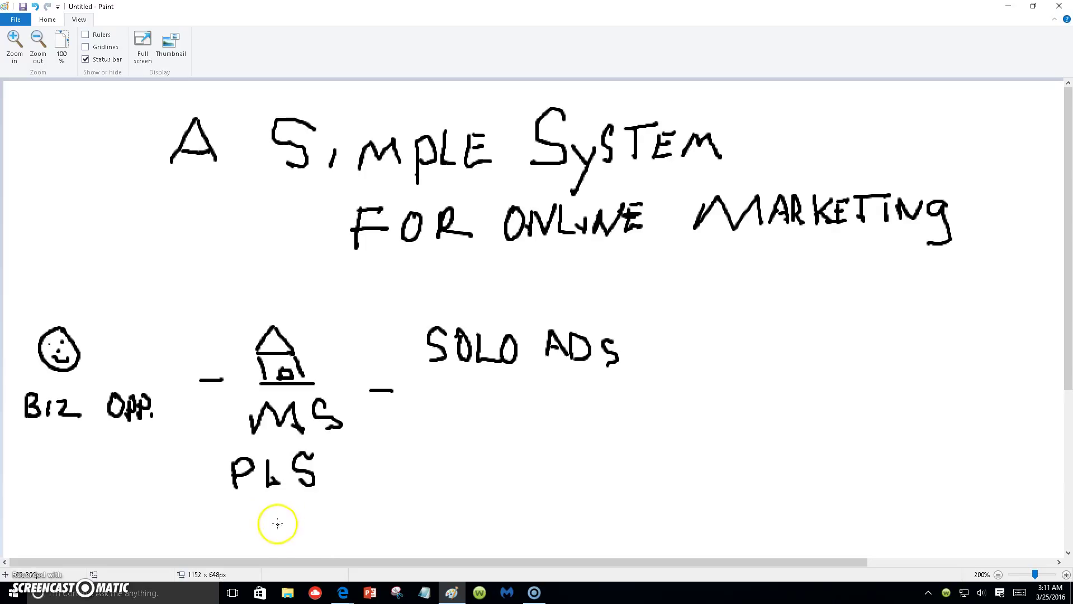
mouse_move(300, 524)
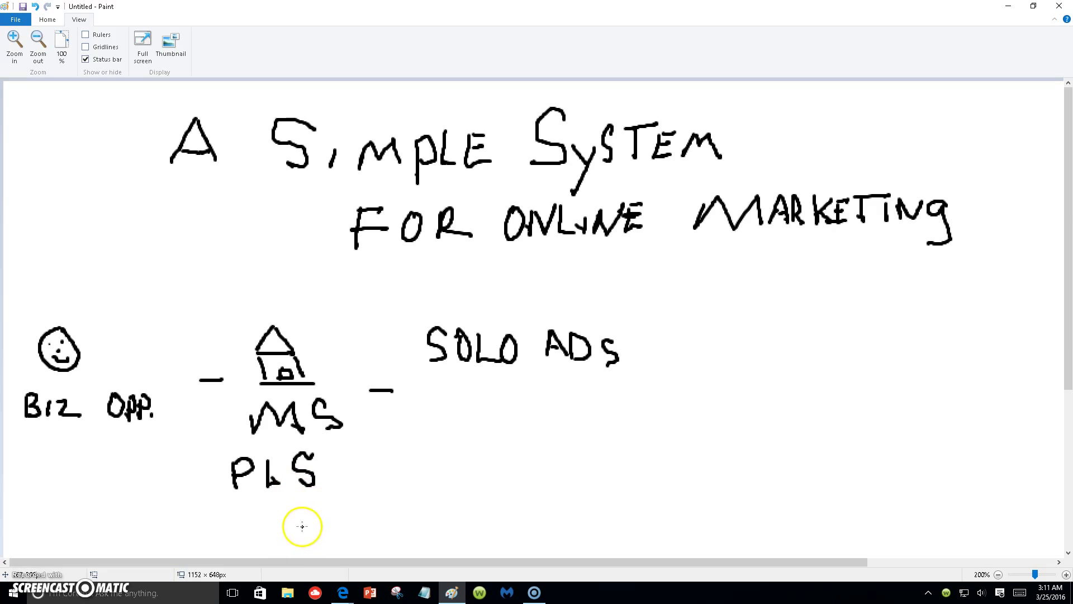
mouse_move(296, 531)
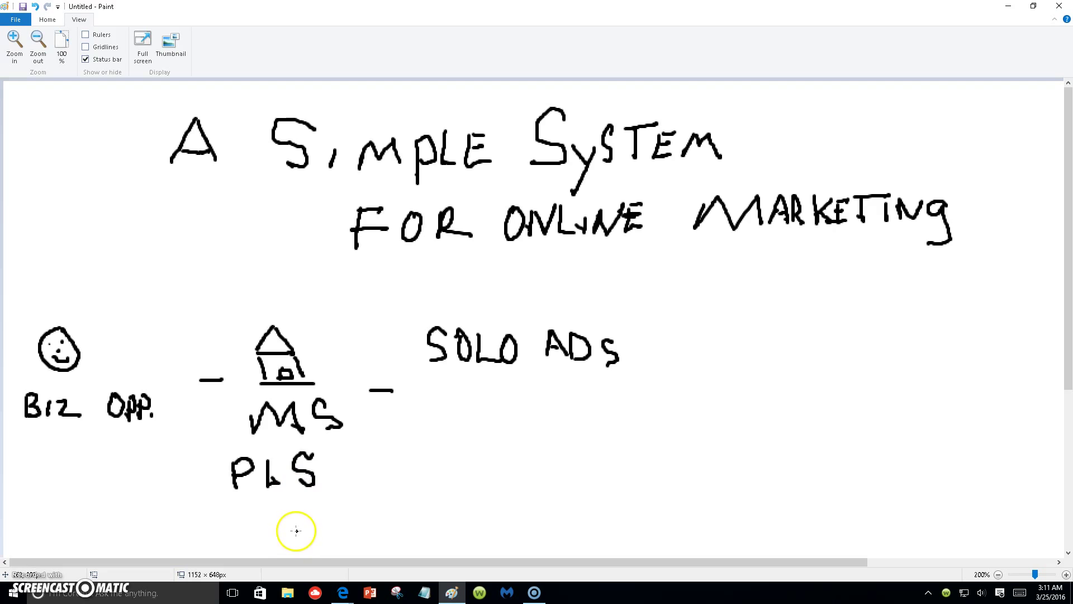
mouse_move(290, 529)
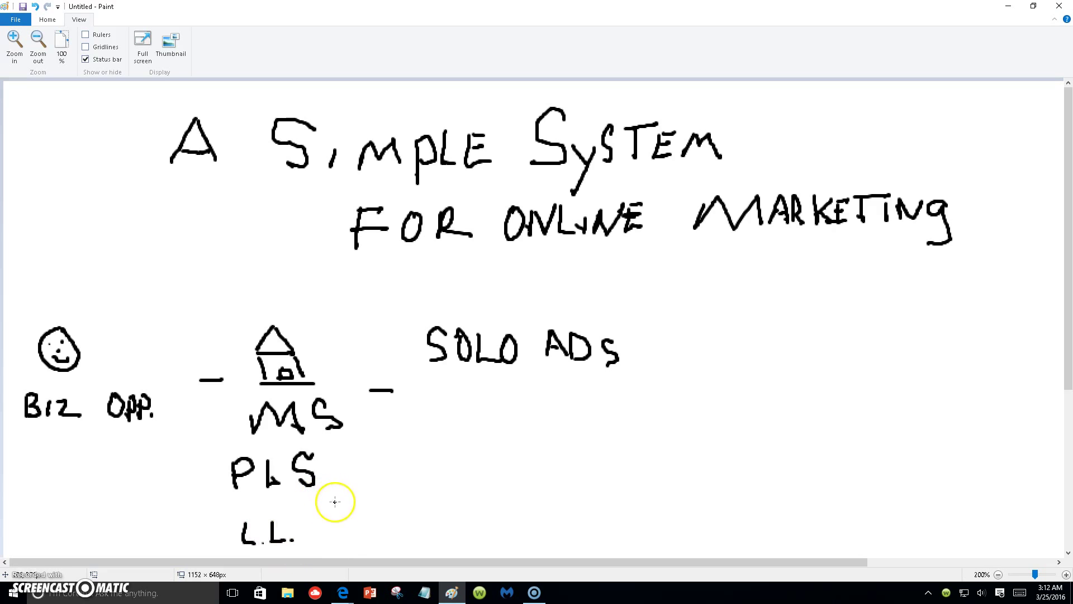
mouse_move(326, 546)
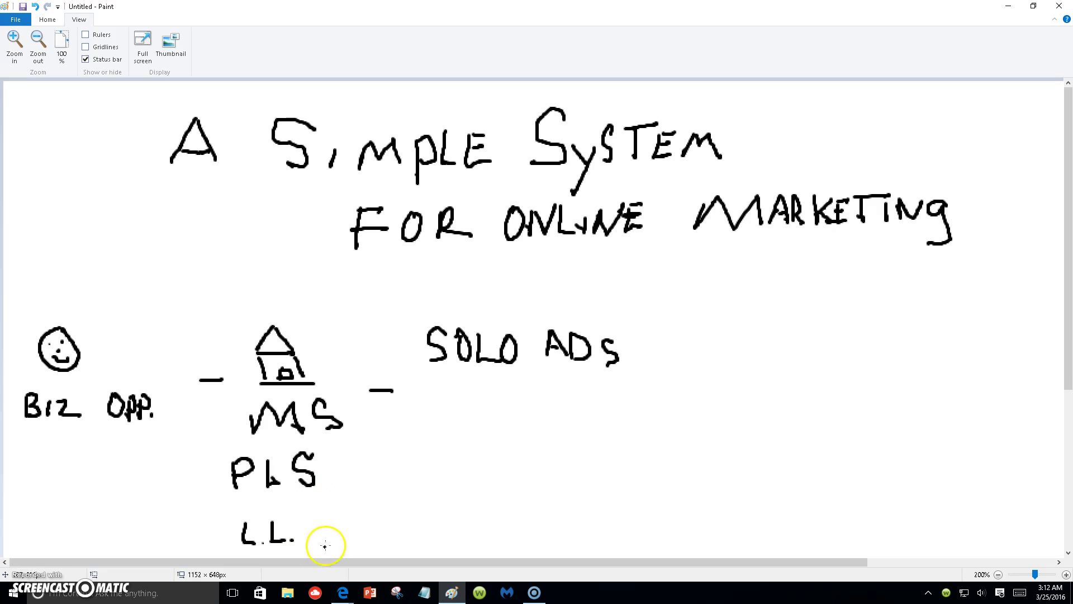
mouse_move(318, 539)
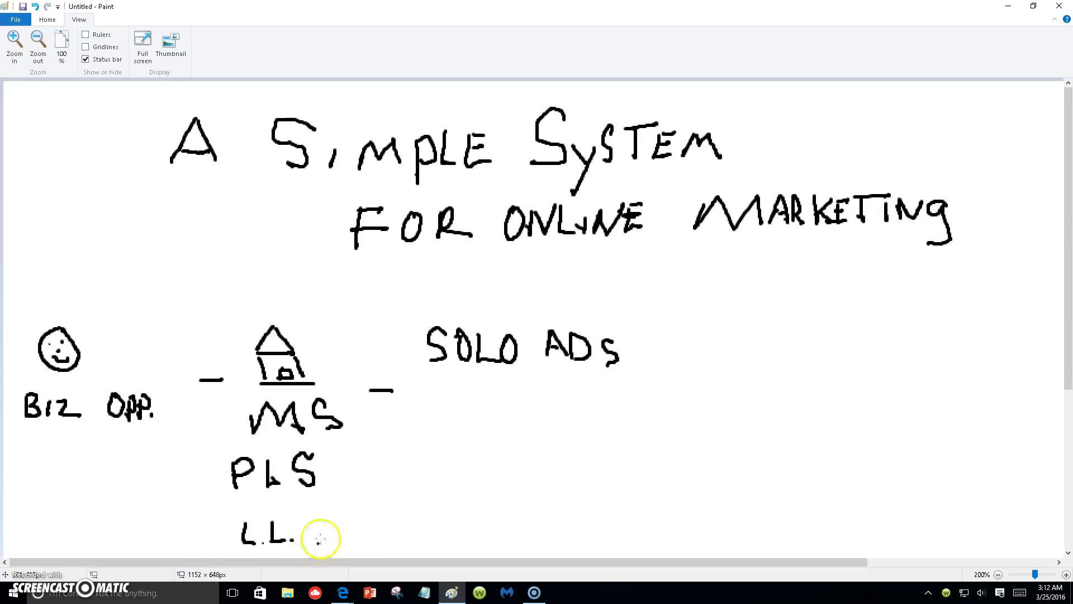
mouse_move(366, 535)
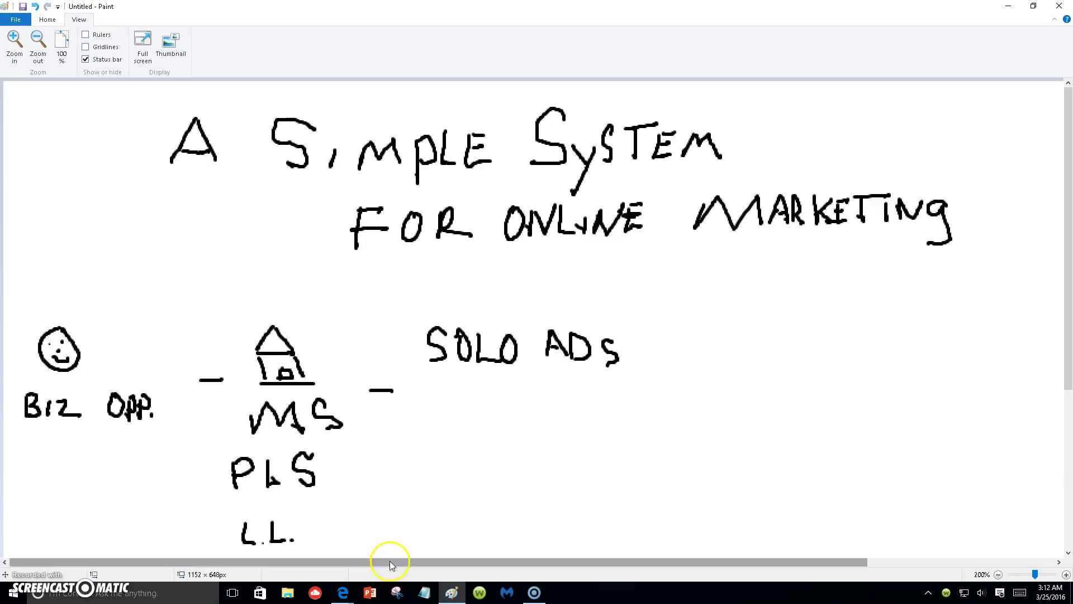
mouse_move(690, 485)
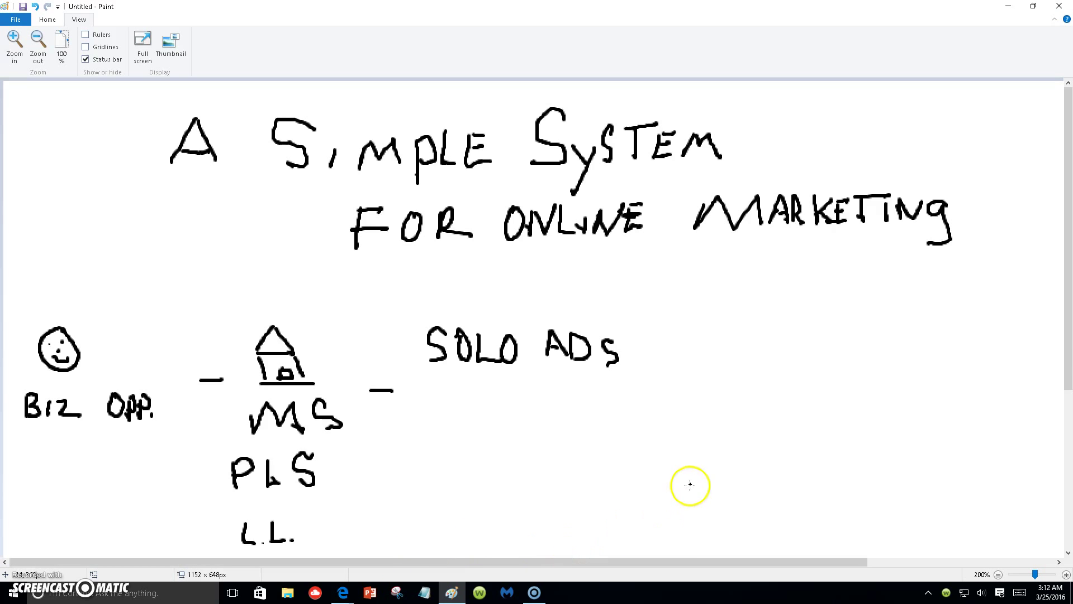
mouse_move(556, 376)
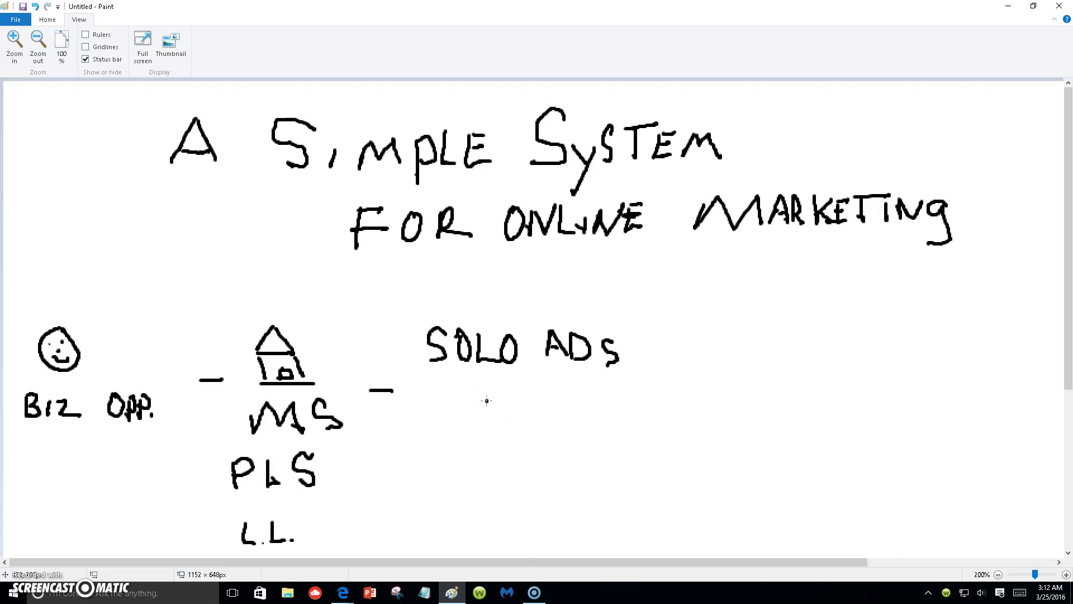
drag(493, 397, 510, 417)
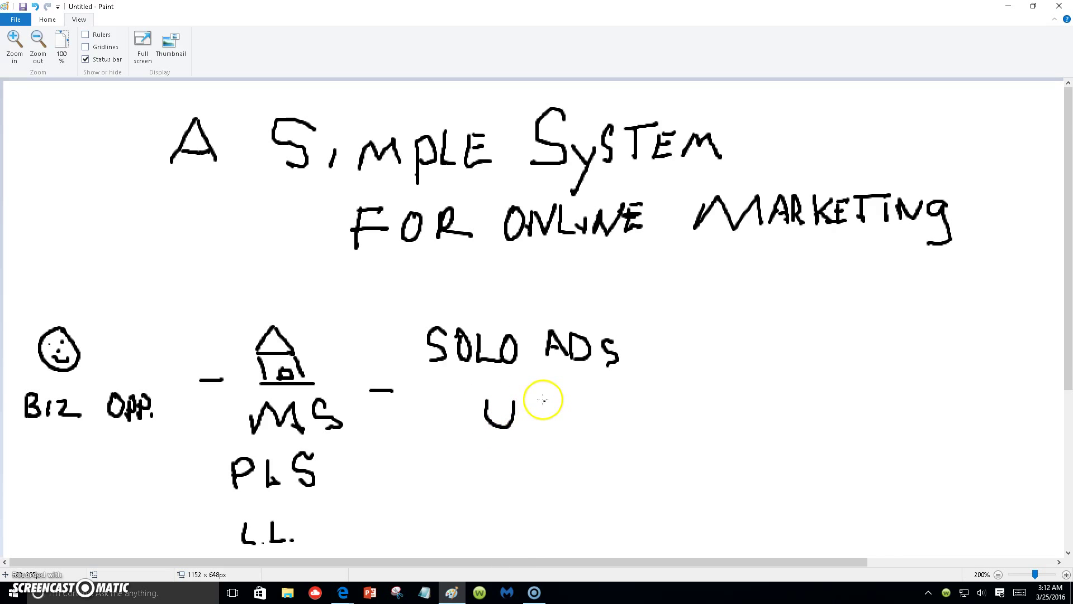
drag(537, 411, 540, 438)
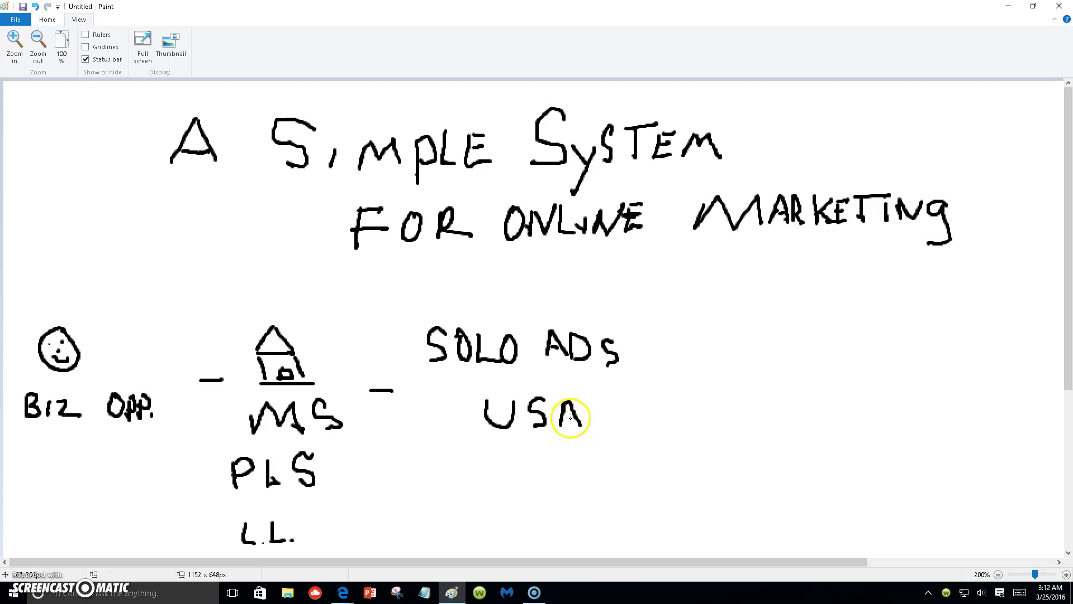
mouse_move(628, 517)
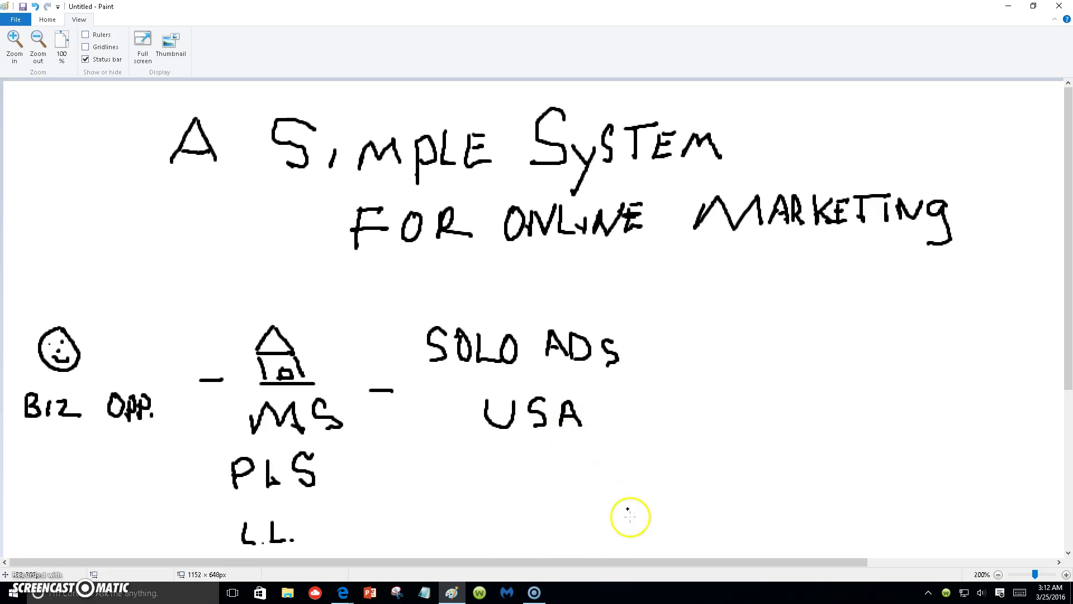
mouse_move(322, 479)
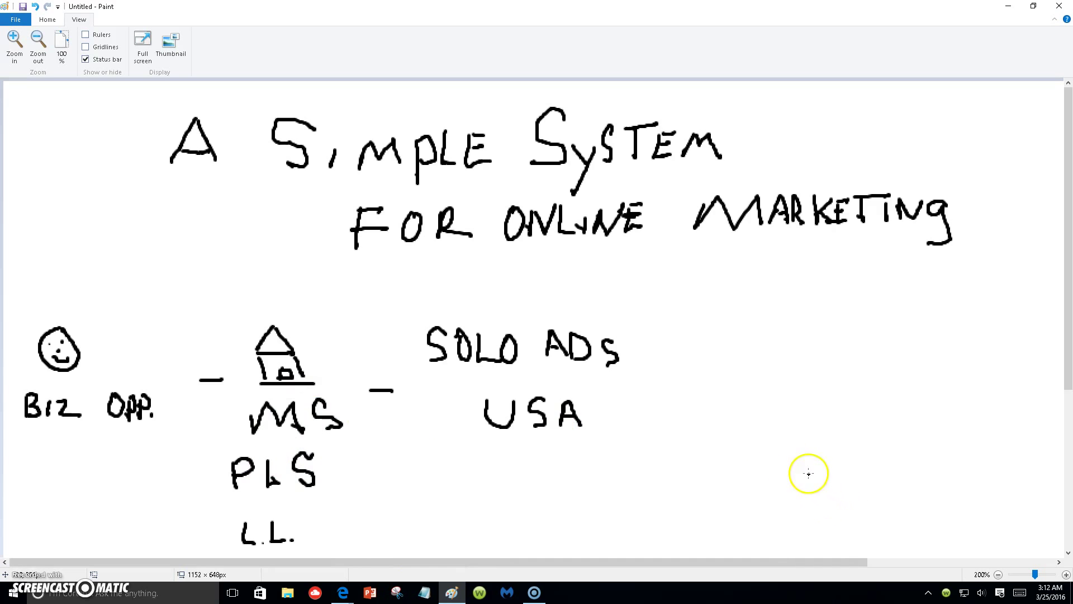
mouse_move(531, 359)
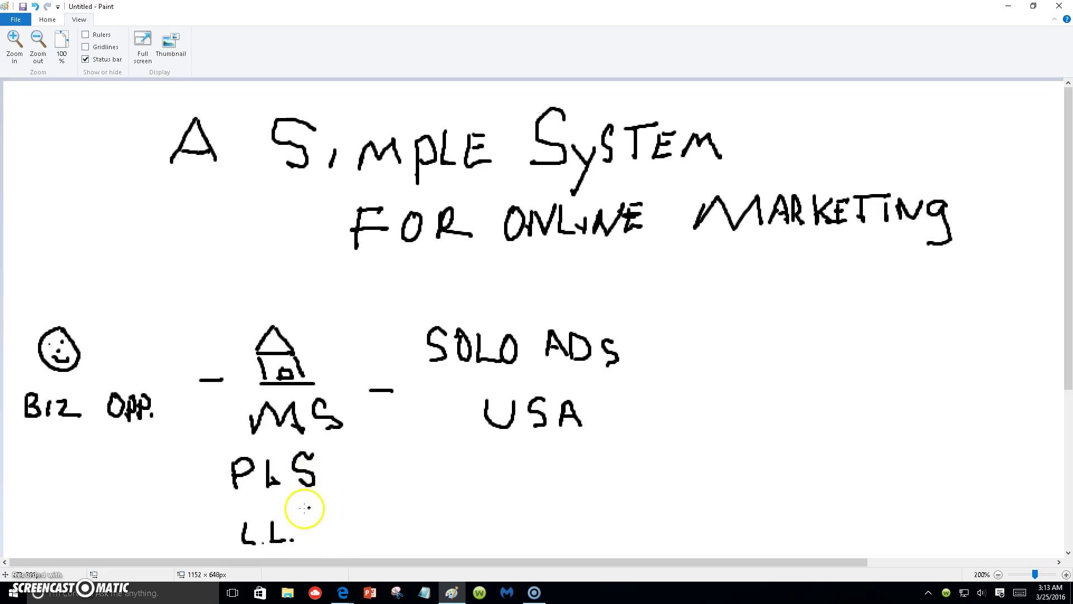
mouse_move(296, 503)
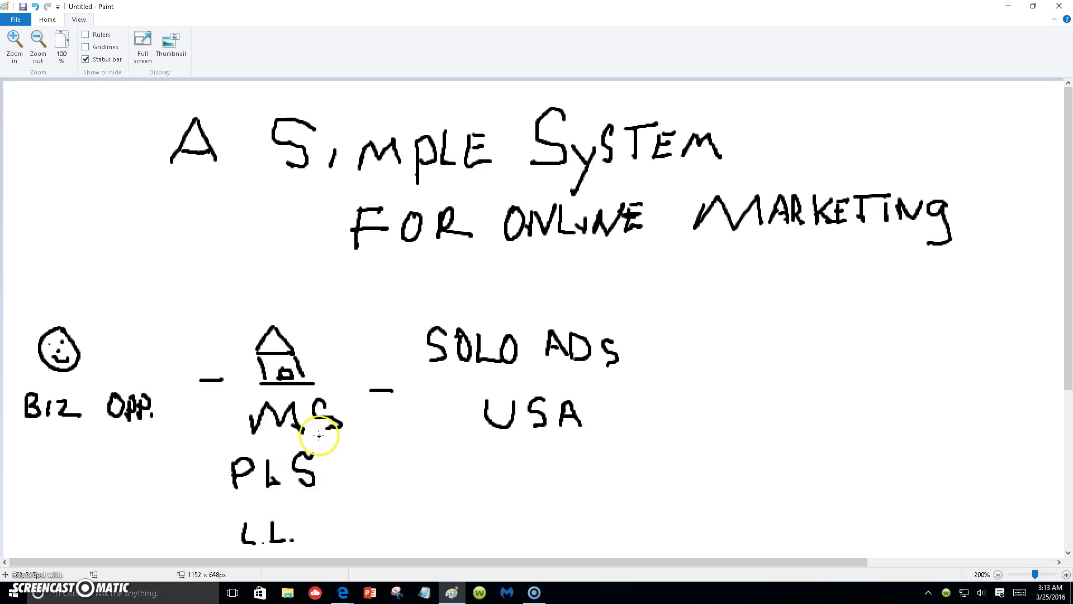
mouse_move(75, 456)
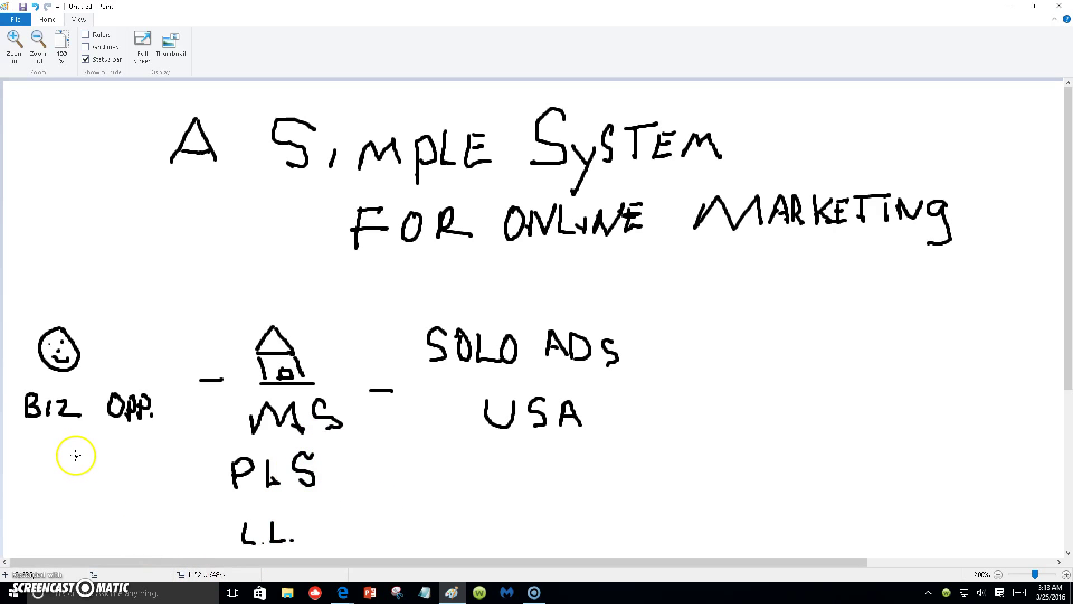
mouse_move(1068, 427)
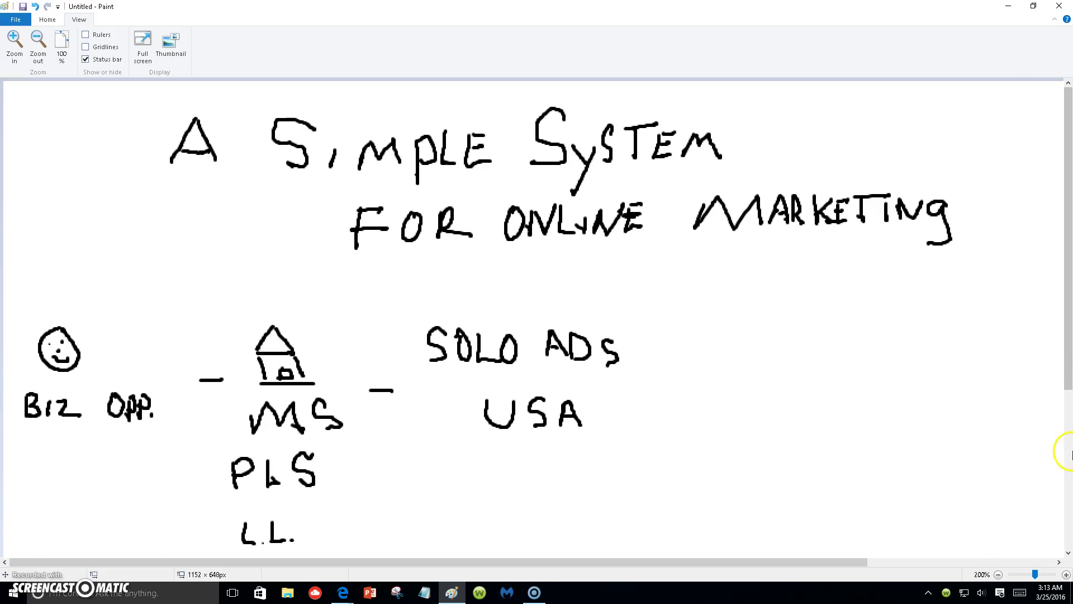
mouse_move(999, 460)
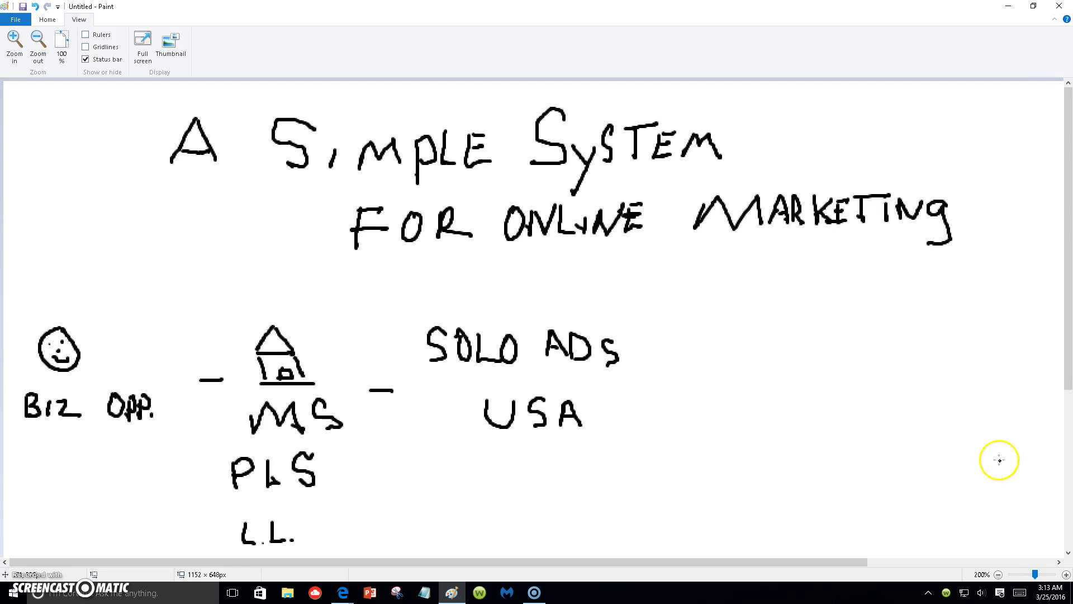
mouse_move(236, 469)
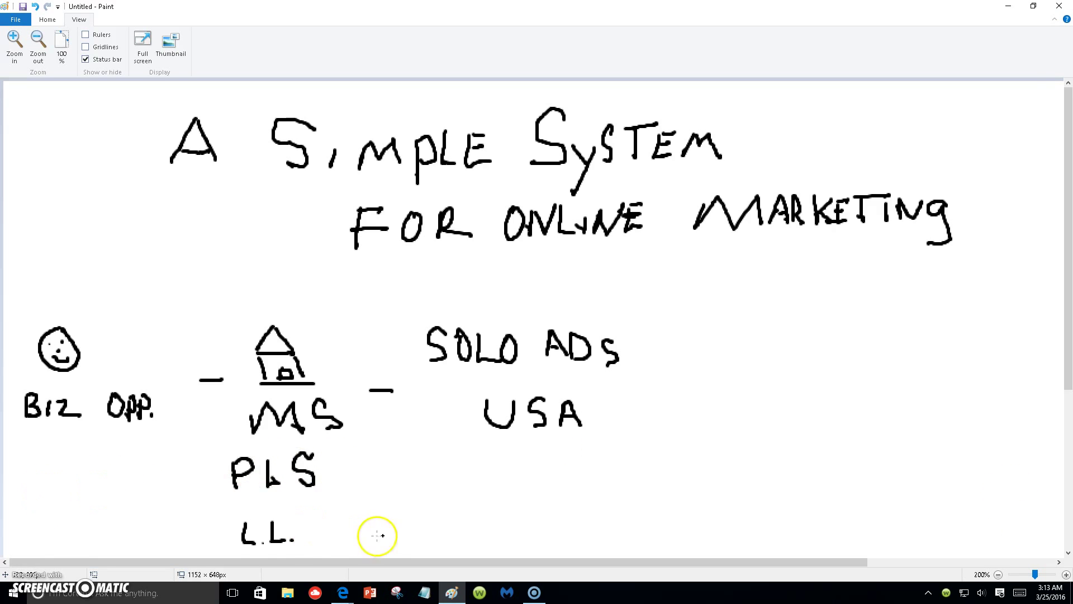
mouse_move(335, 549)
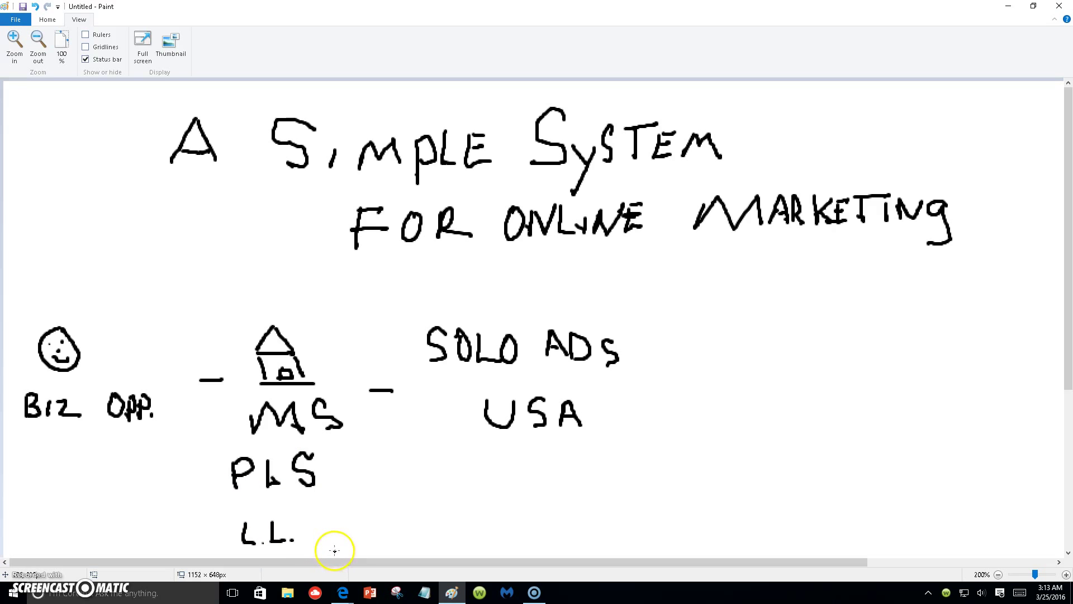
mouse_move(298, 432)
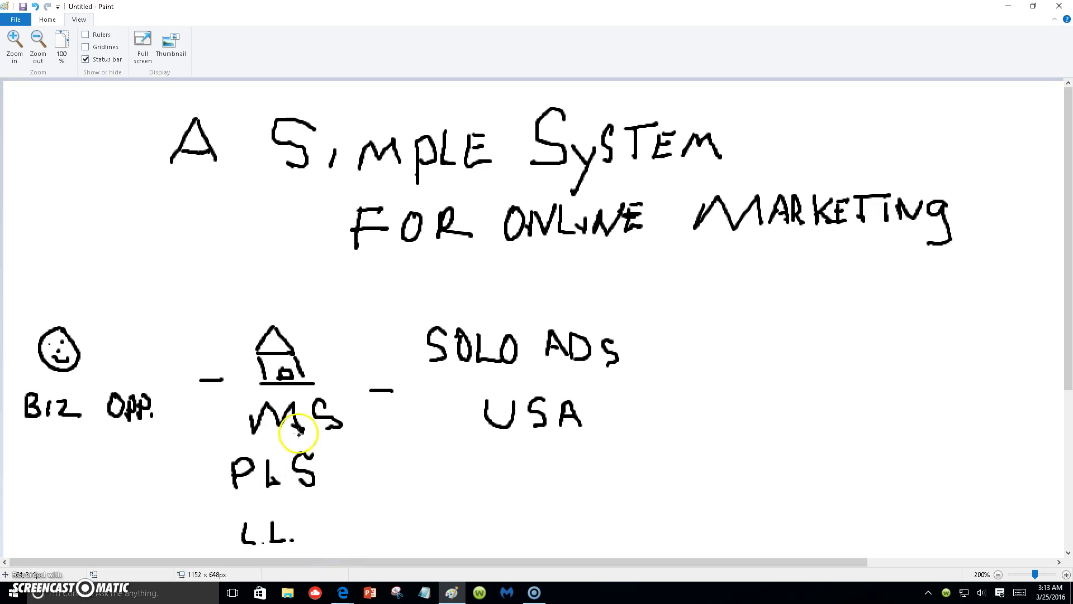
mouse_move(27, 455)
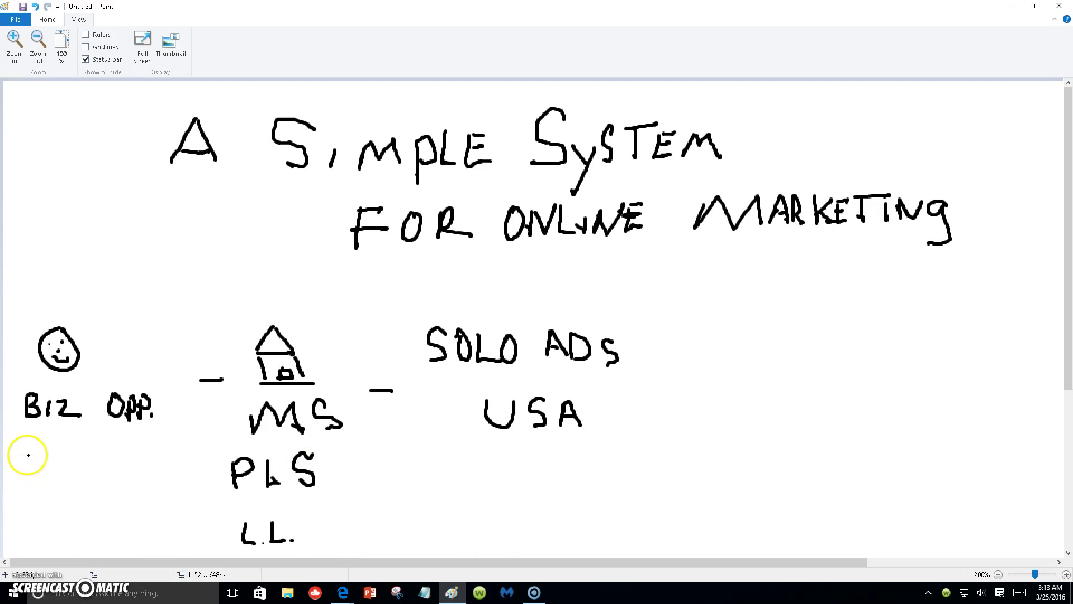
mouse_move(708, 466)
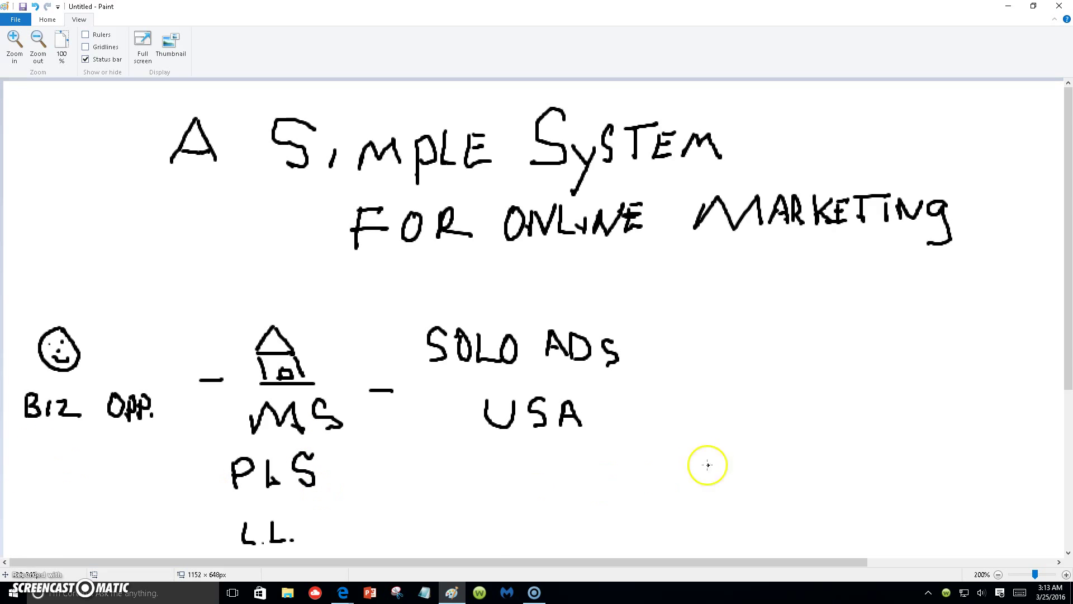
mouse_move(619, 447)
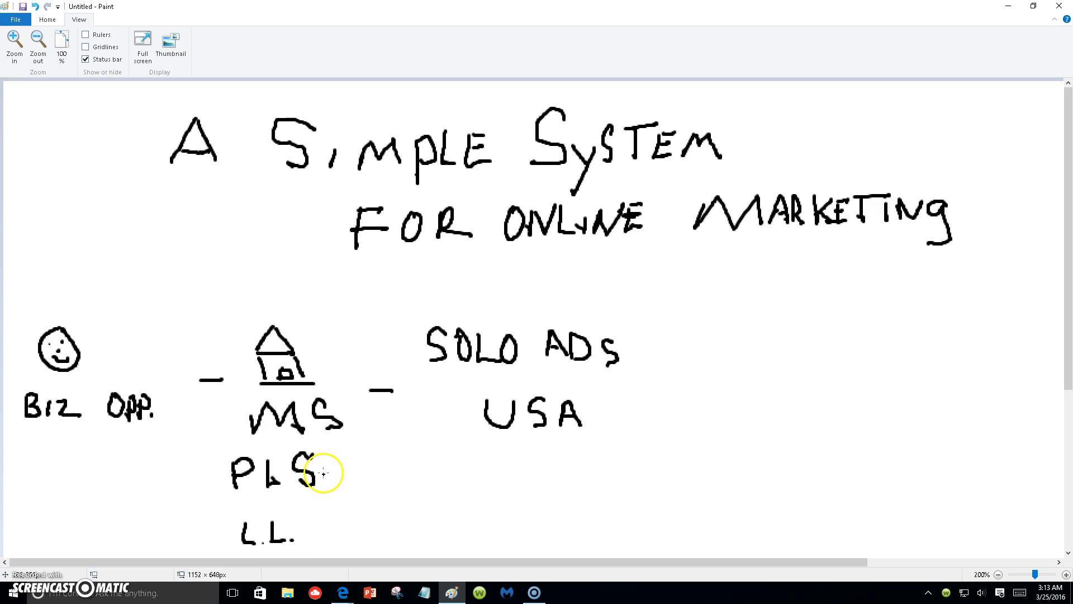
mouse_move(344, 497)
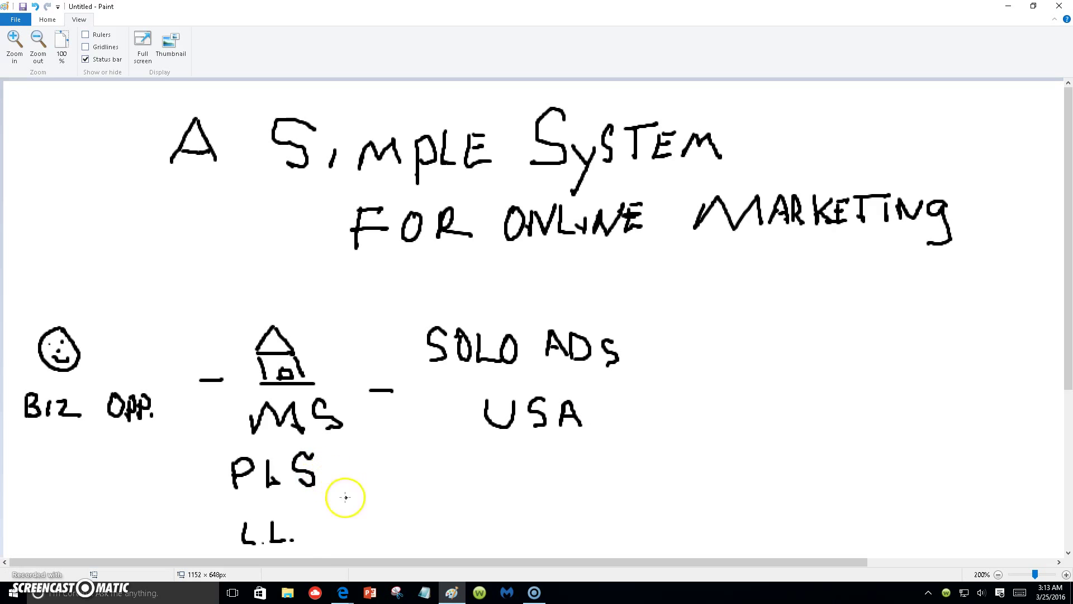
mouse_move(605, 409)
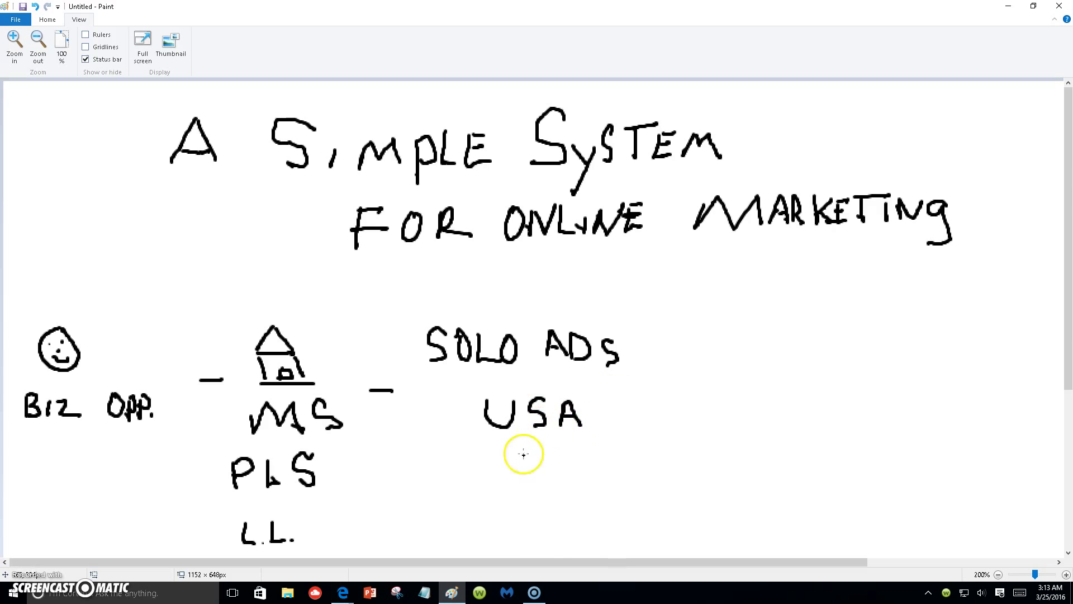
mouse_move(560, 453)
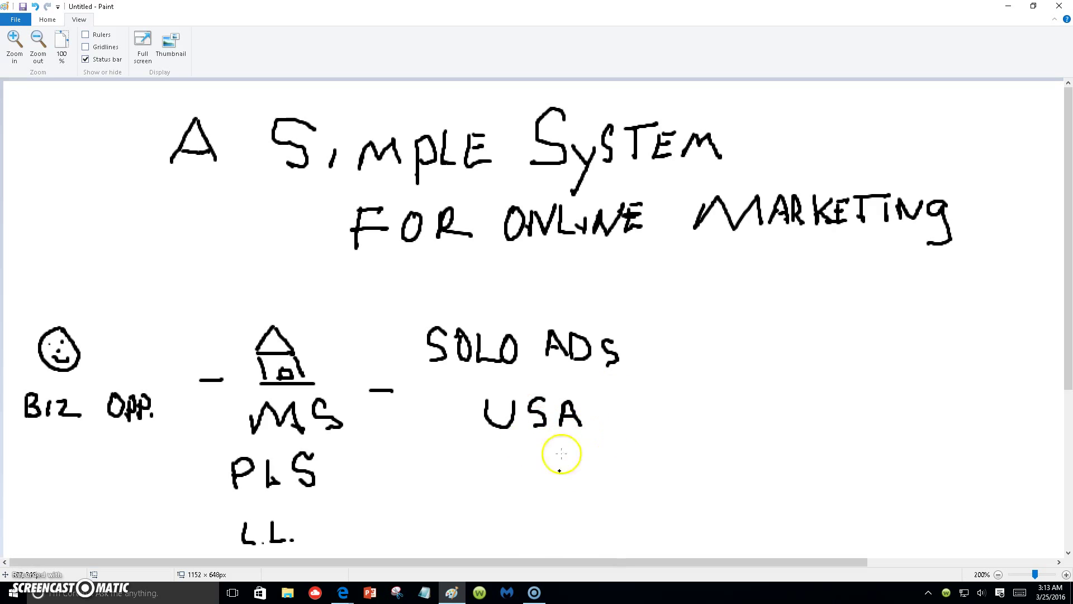
mouse_move(661, 418)
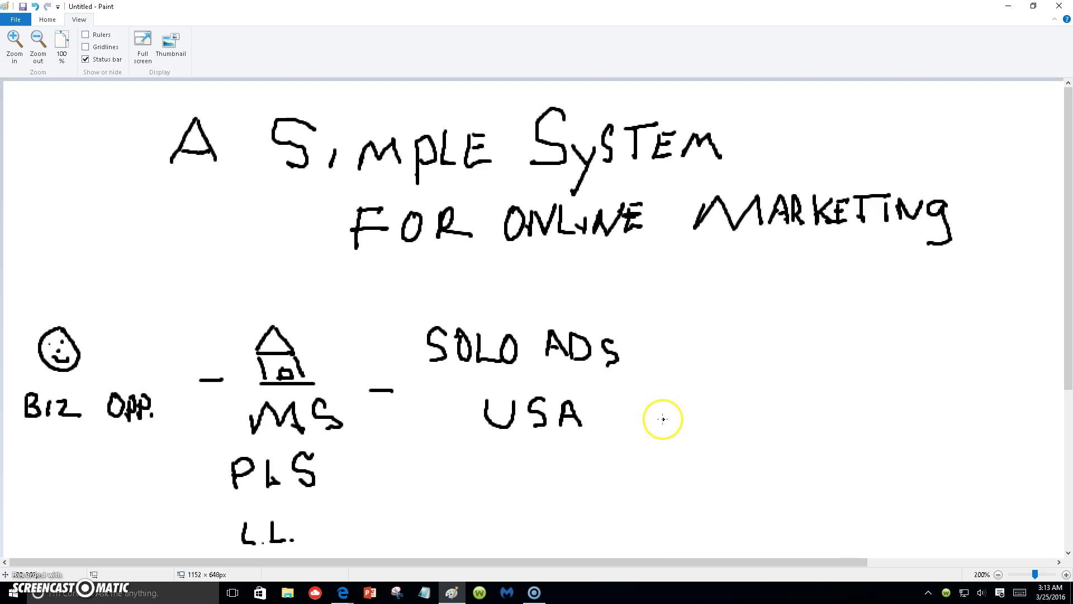
Draw a long line right of USA, then an S with two vertical strokes as a dollar sign
drag(662, 419, 890, 418)
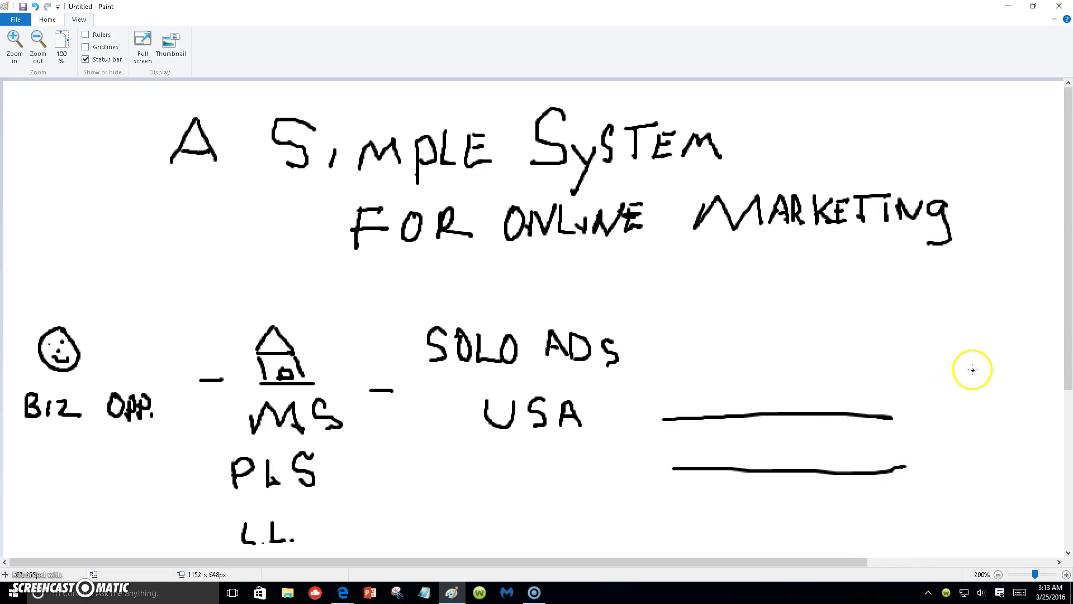
drag(972, 369, 977, 450)
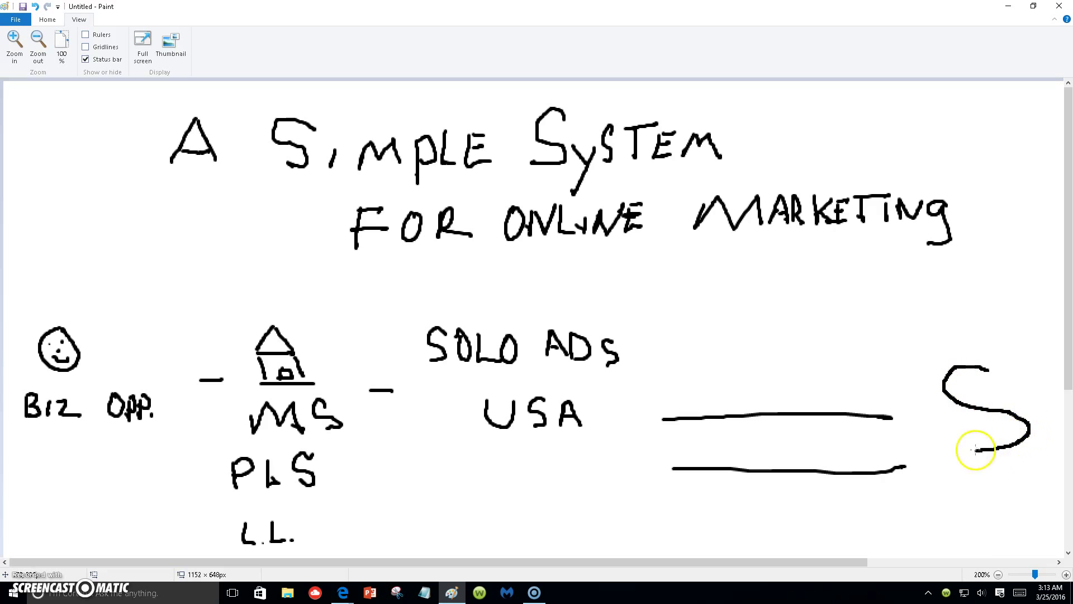
drag(954, 356, 951, 451)
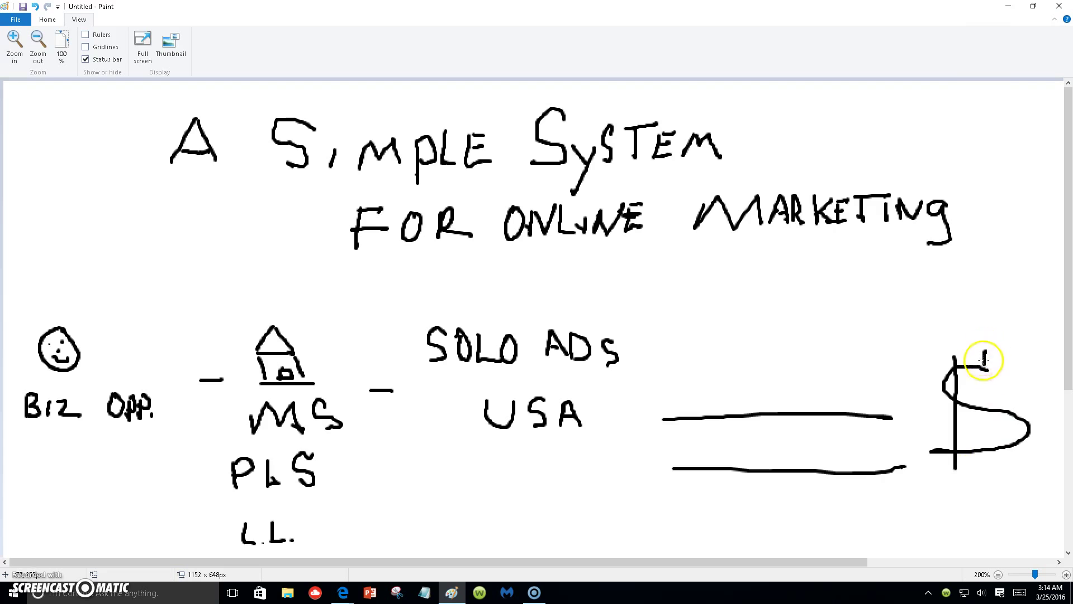
drag(981, 359, 994, 472)
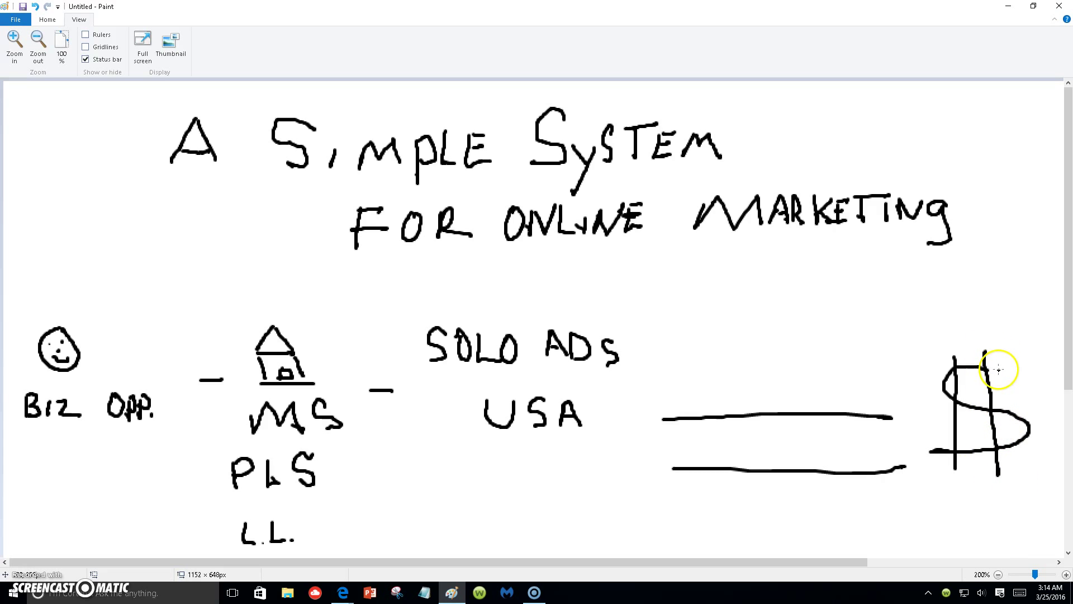
mouse_move(1043, 497)
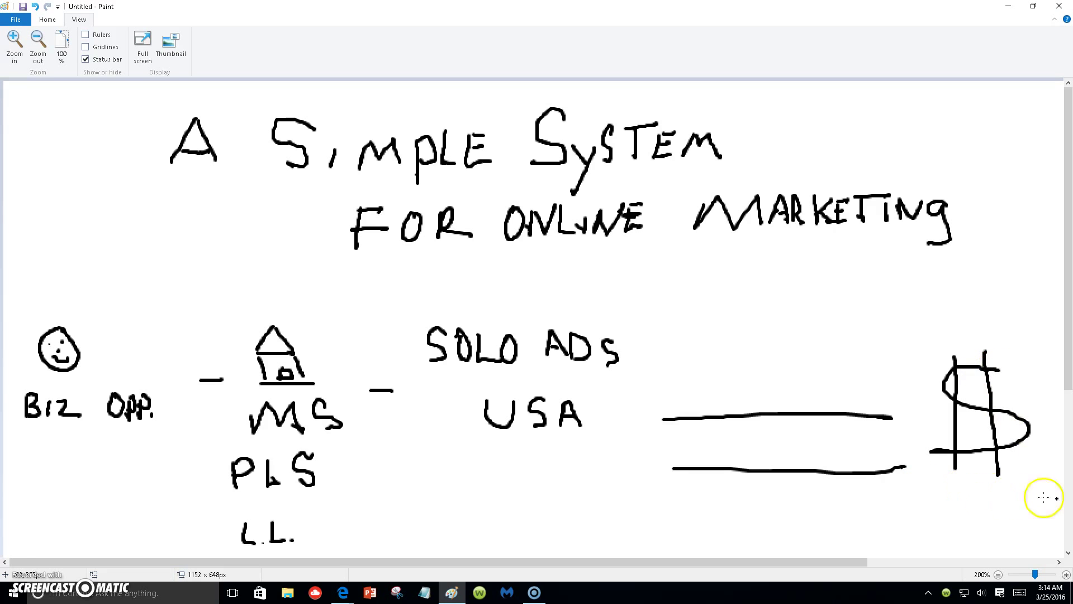
mouse_move(846, 562)
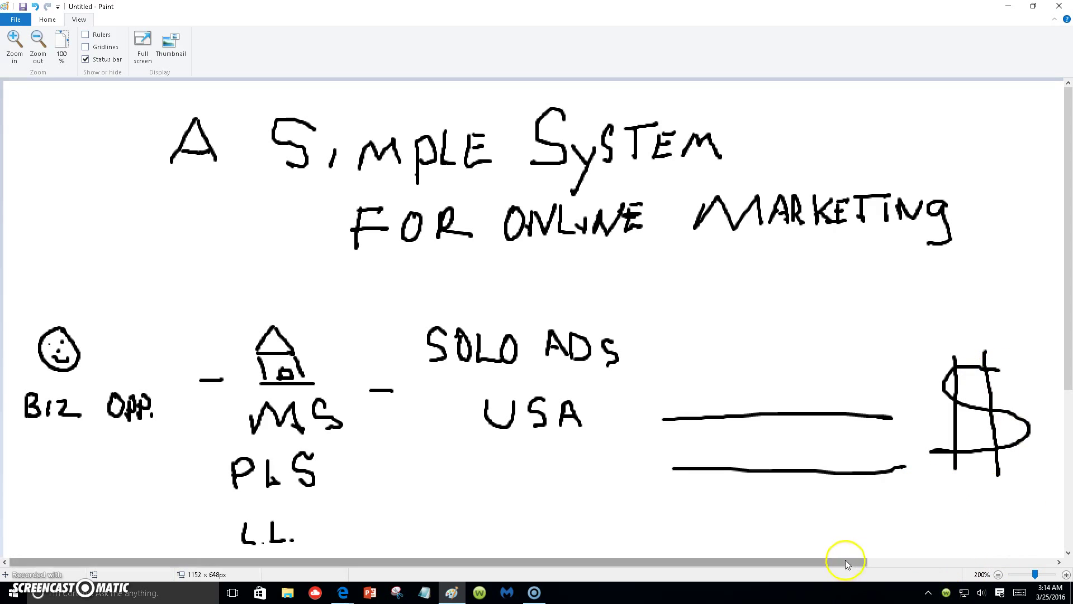
mouse_move(868, 547)
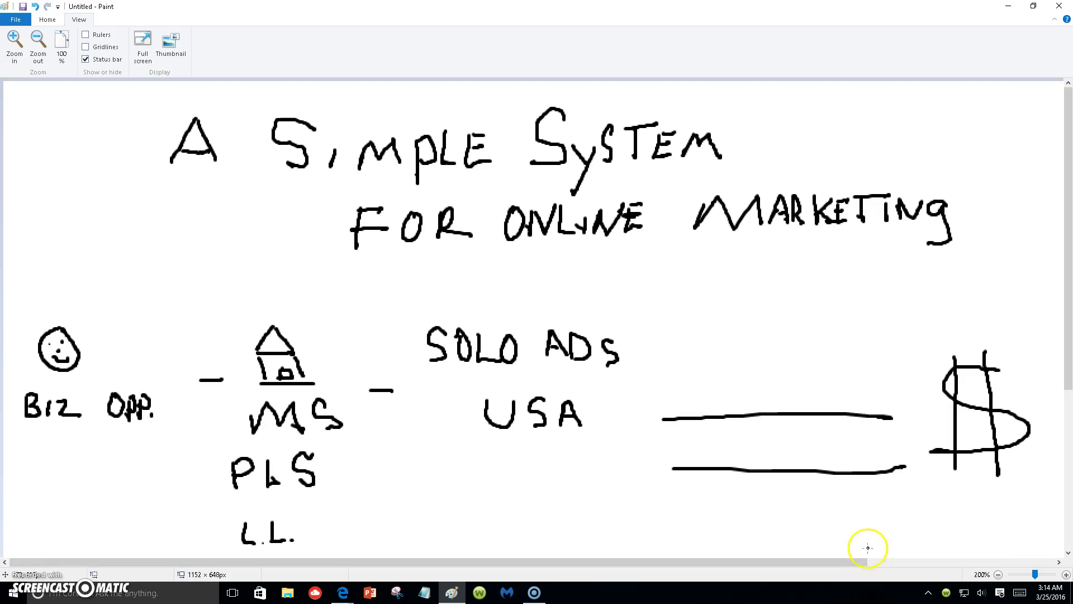
mouse_move(956, 555)
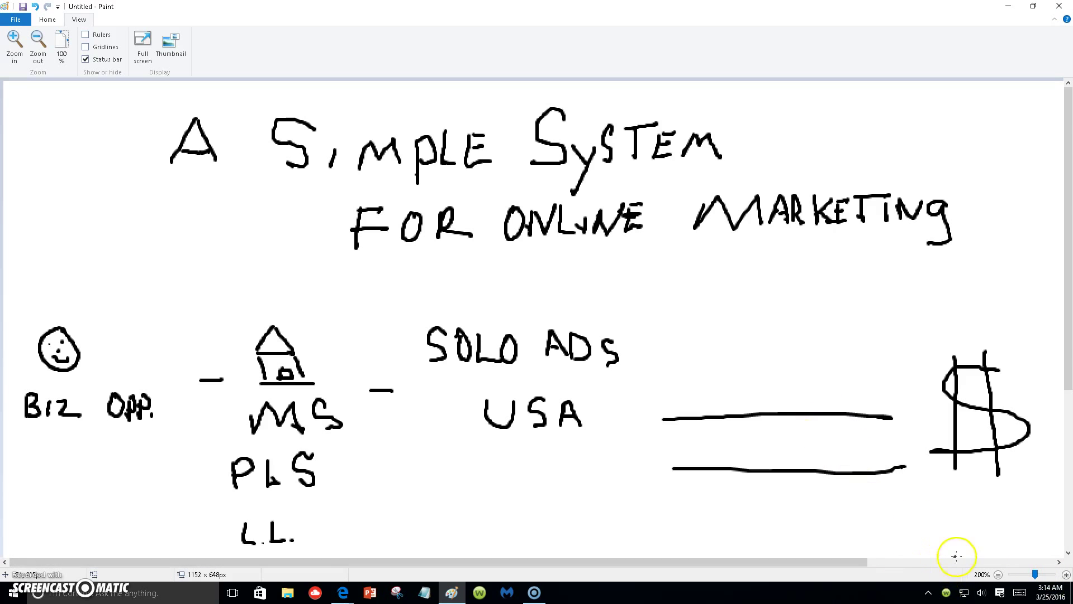
mouse_move(768, 579)
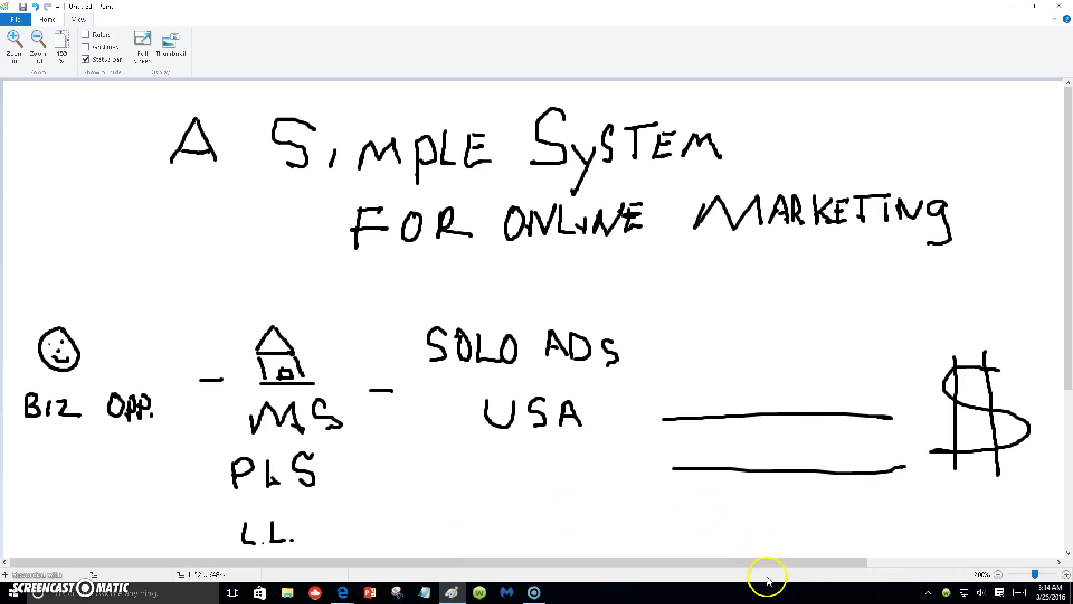
mouse_move(988, 585)
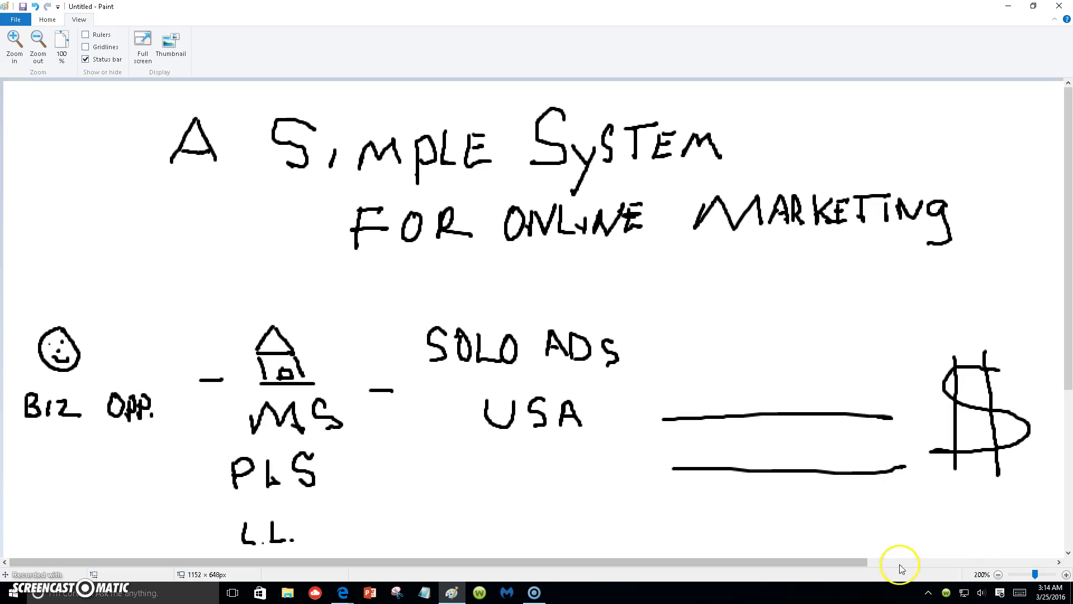
mouse_move(561, 585)
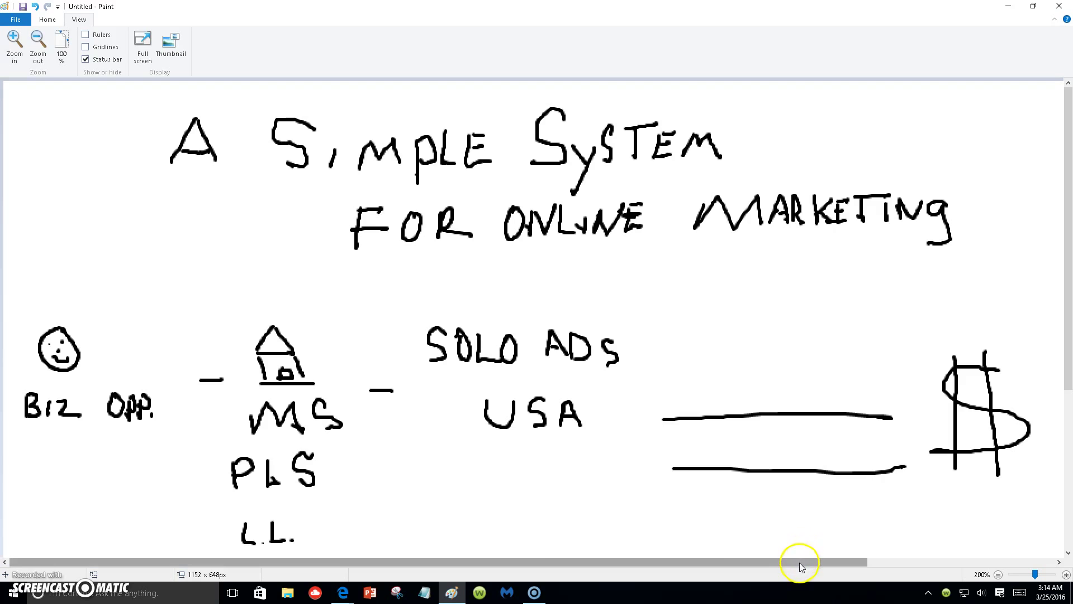
mouse_move(821, 571)
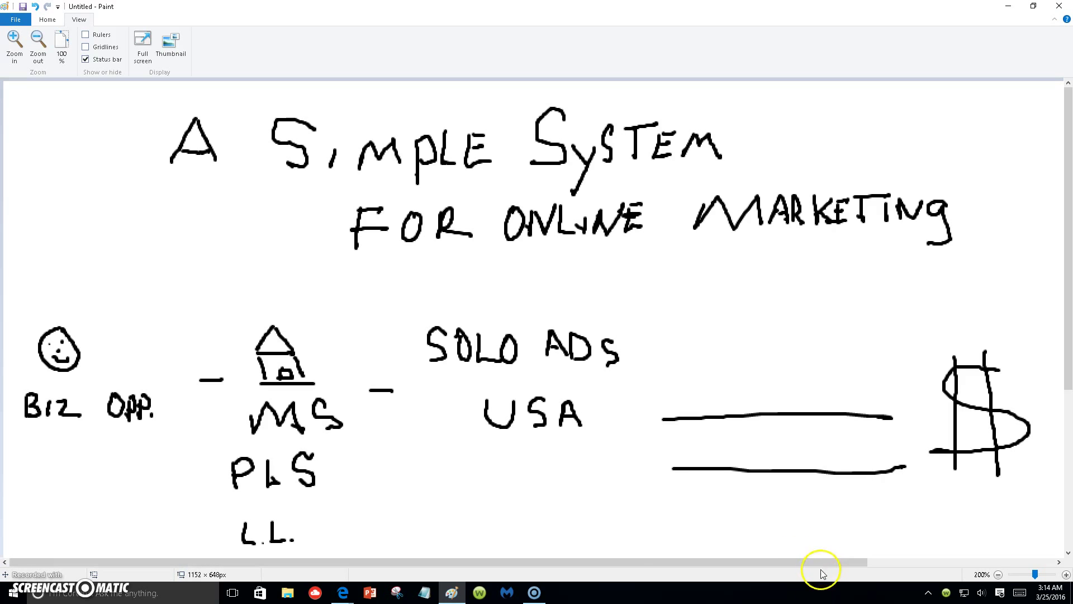